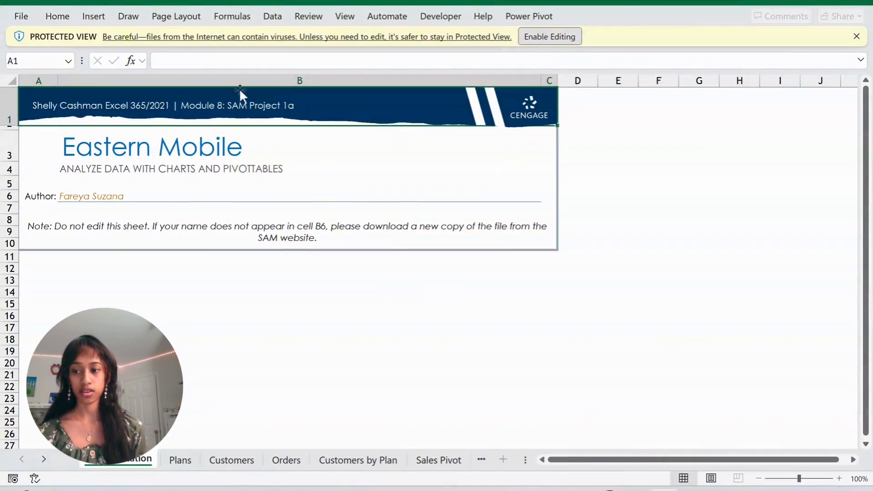
left_click(21, 15)
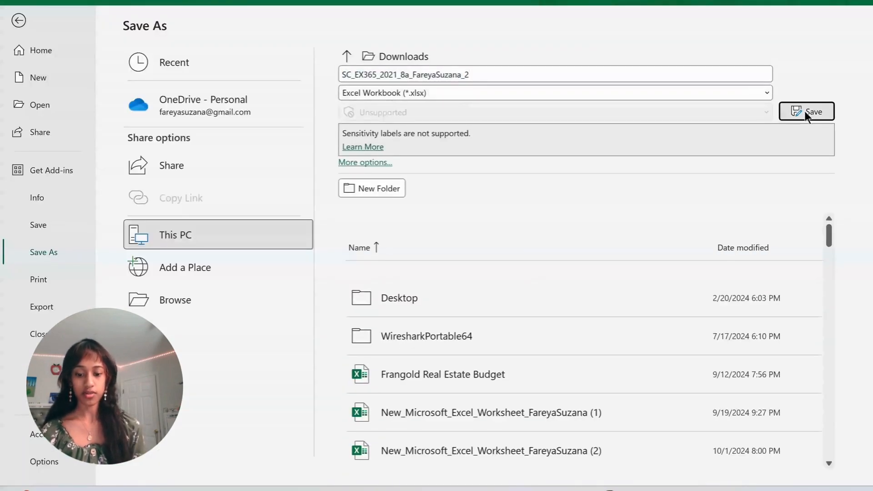
left_click(806, 111)
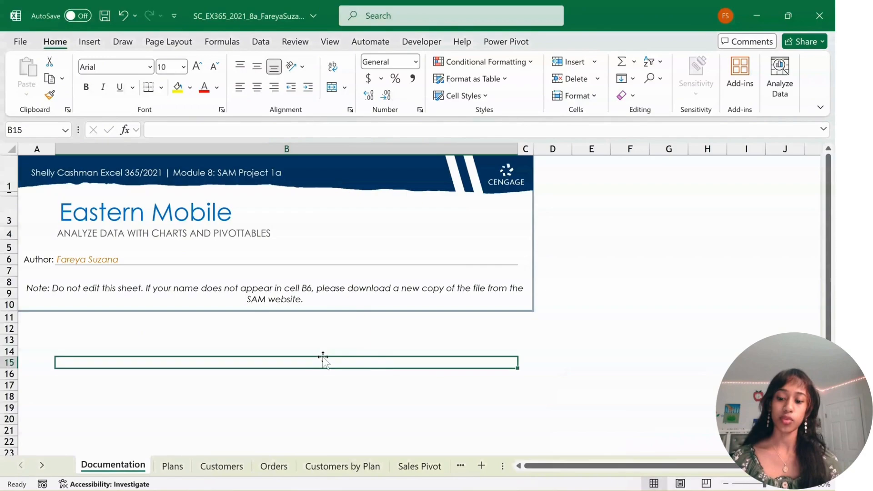
On the Plans sheet, duplicate the Q2 Sales chart into A18 below the Plans table.
left_click(172, 466)
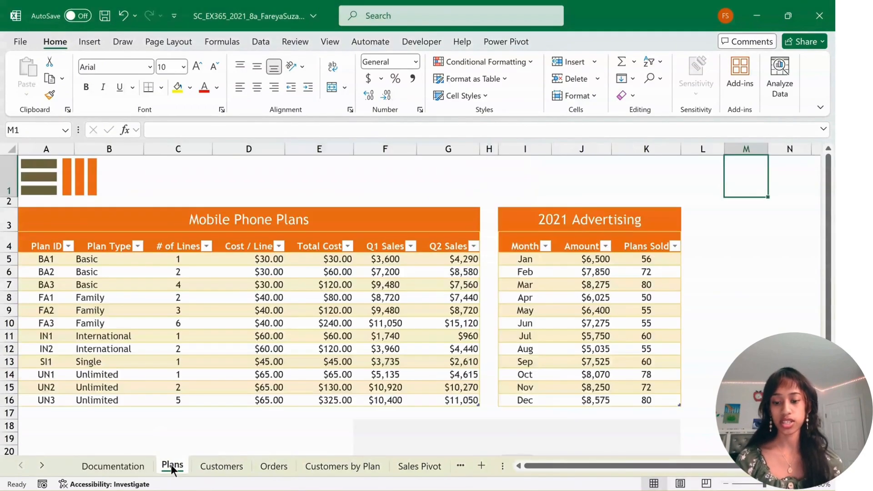
scroll("down", 3)
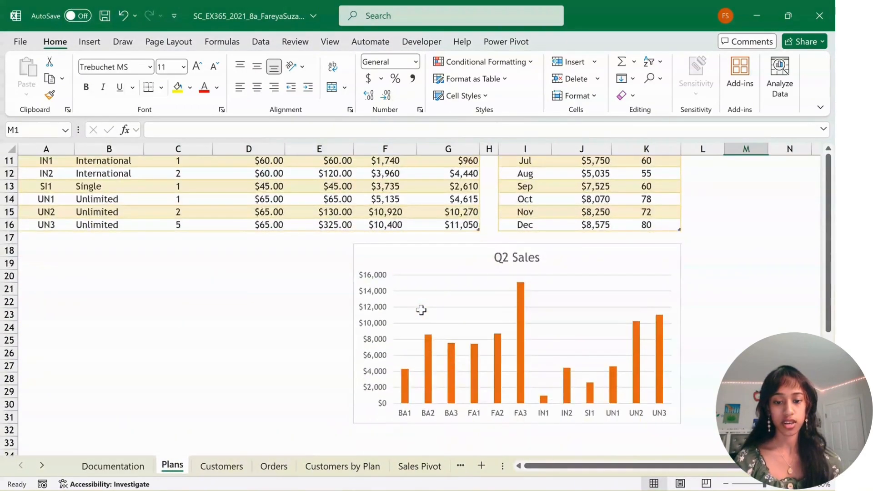
scroll("down", 3)
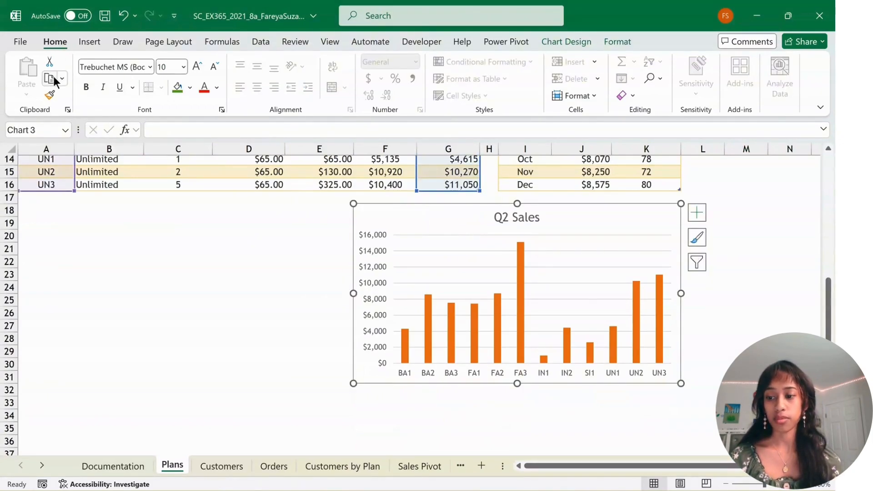
left_click(62, 78)
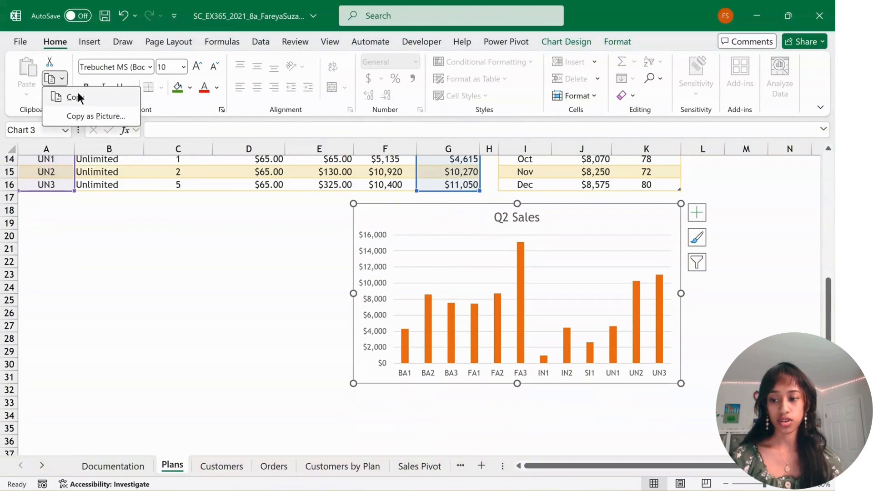
left_click(46, 222)
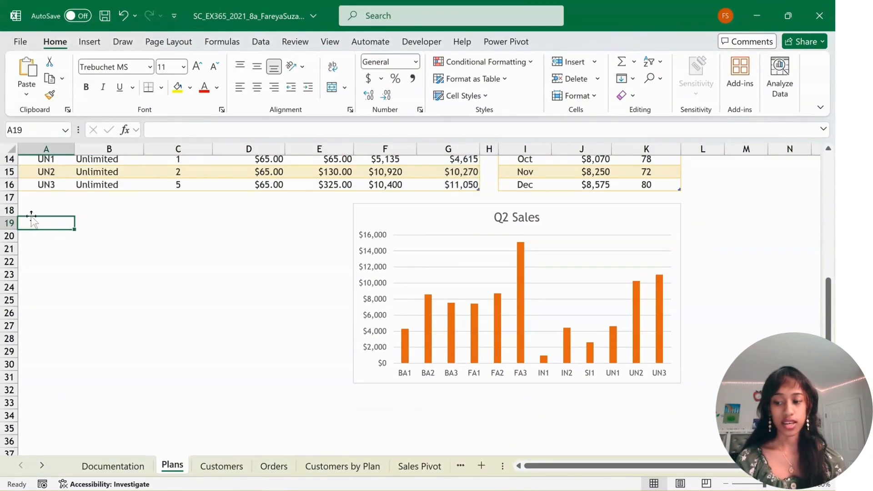
left_click(46, 210)
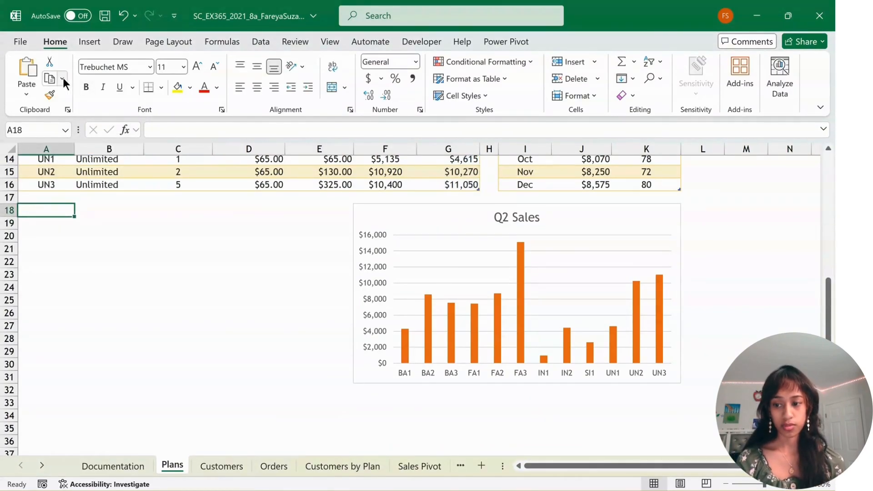
left_click(26, 75)
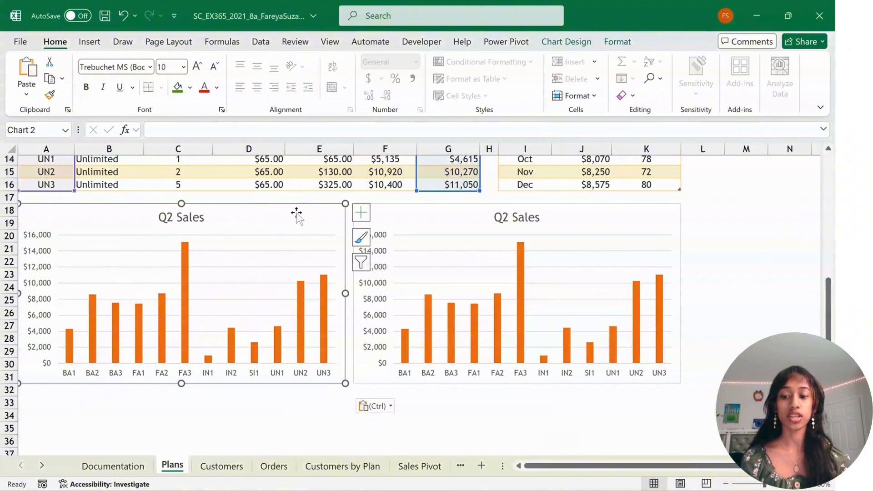
mouse_move(295, 218)
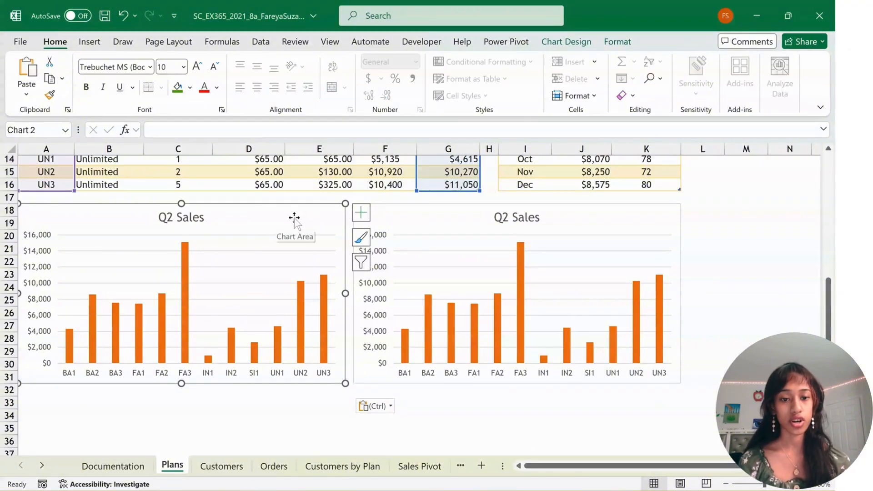
Begin changing the copied chart's data range toward Q1 Sales via Select Data.
left_click(567, 41)
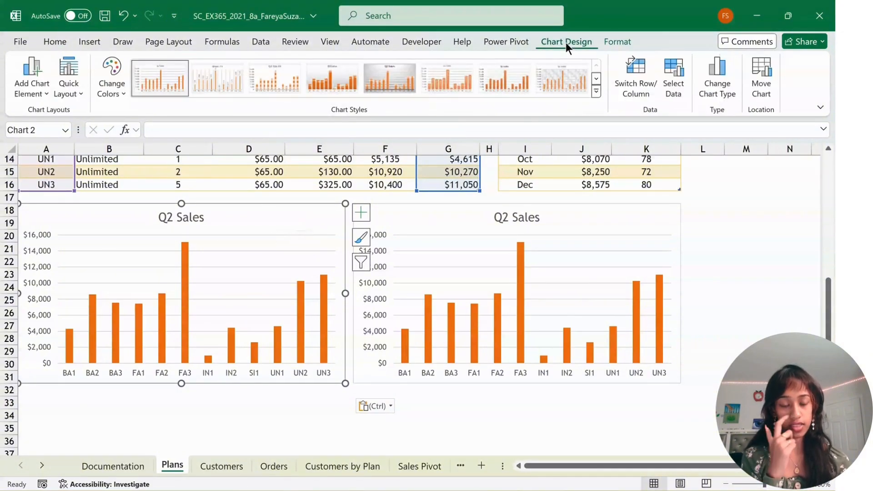
mouse_move(673, 77)
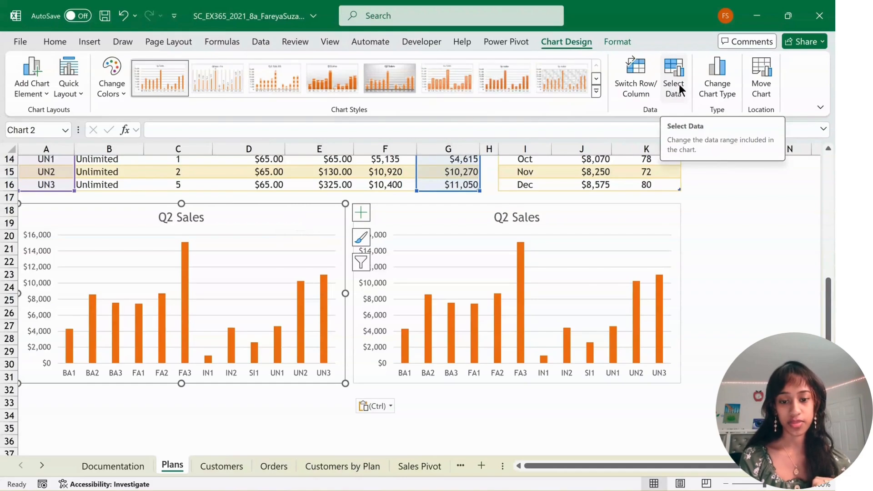
left_click(673, 76)
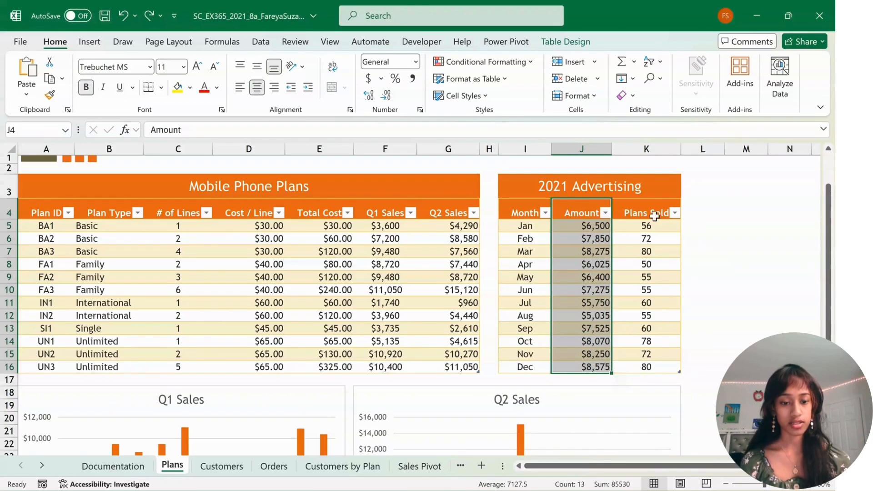
Insert a recommended Plans Sold scatter chart of Amount vs Plans Sold beside the 2021 Advertising table.
left_click(646, 226)
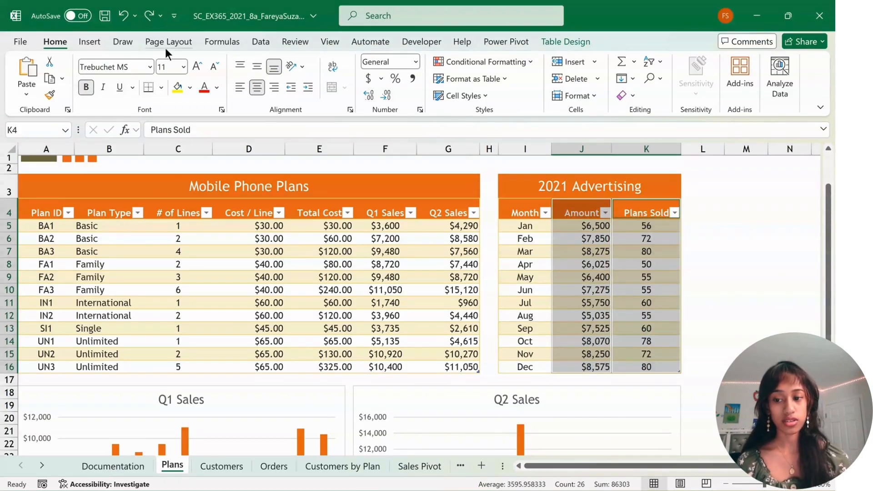
left_click(89, 41)
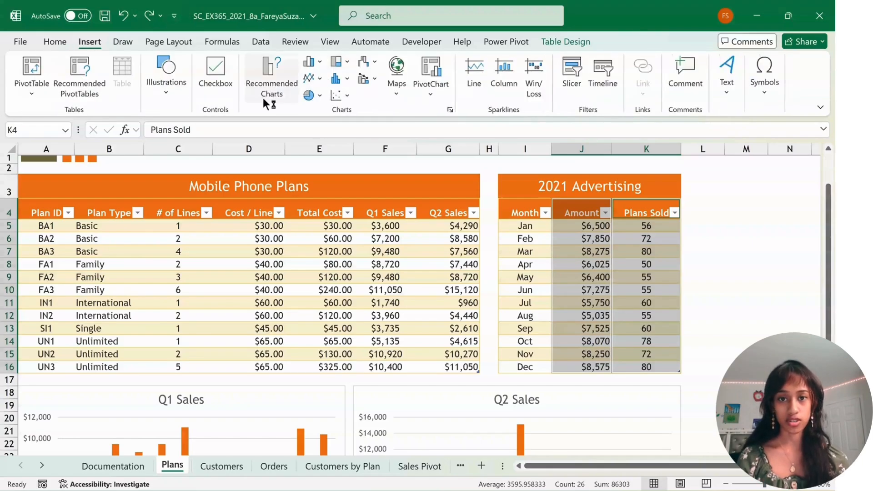
left_click(272, 76)
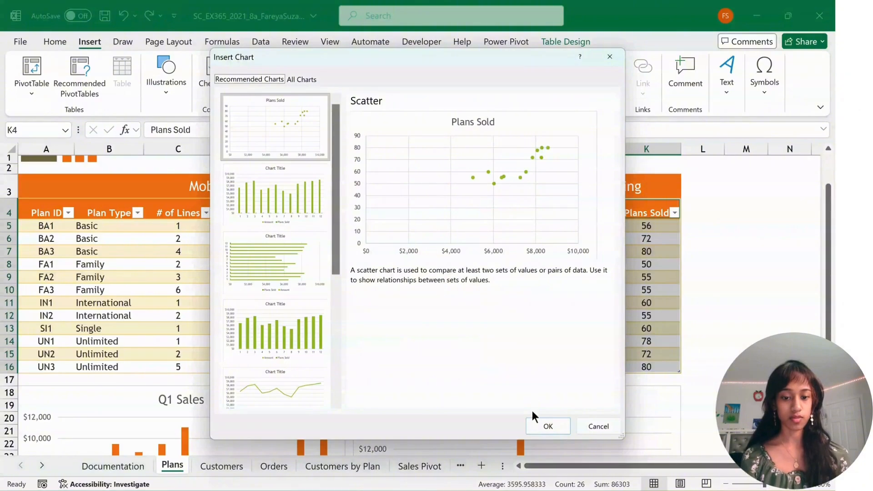
left_click(548, 425)
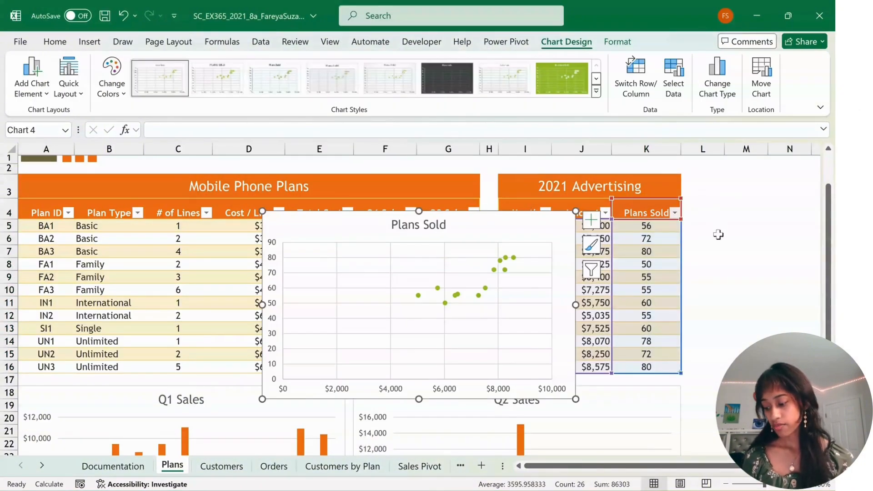
mouse_move(704, 226)
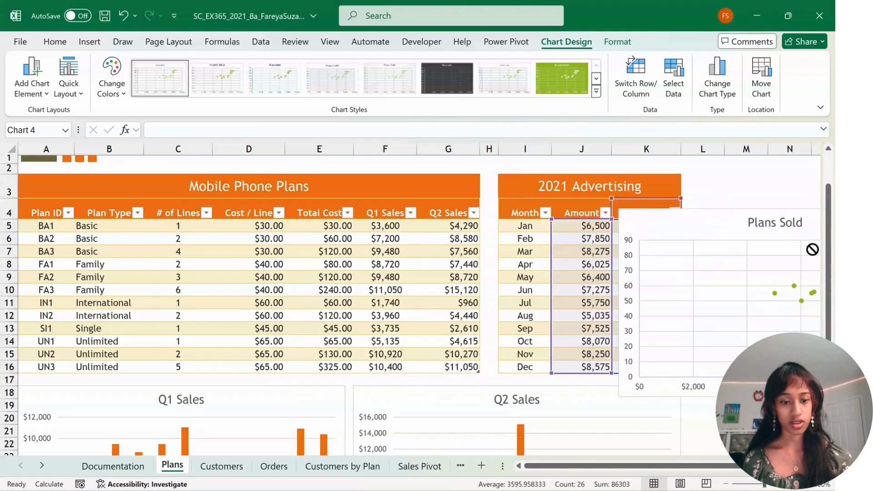
left_click(612, 361)
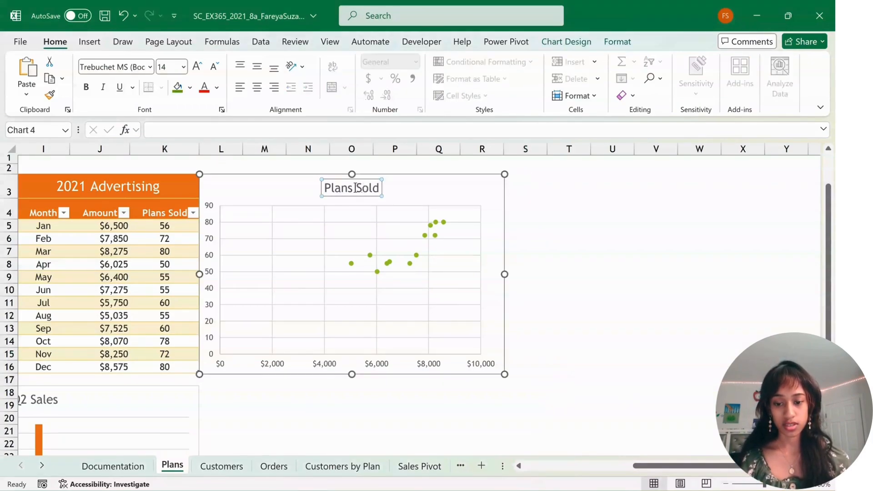
Title the scatter chart 'Ad Amount and Plans Sold' and add a linear trendline.
type("Ad Amount and")
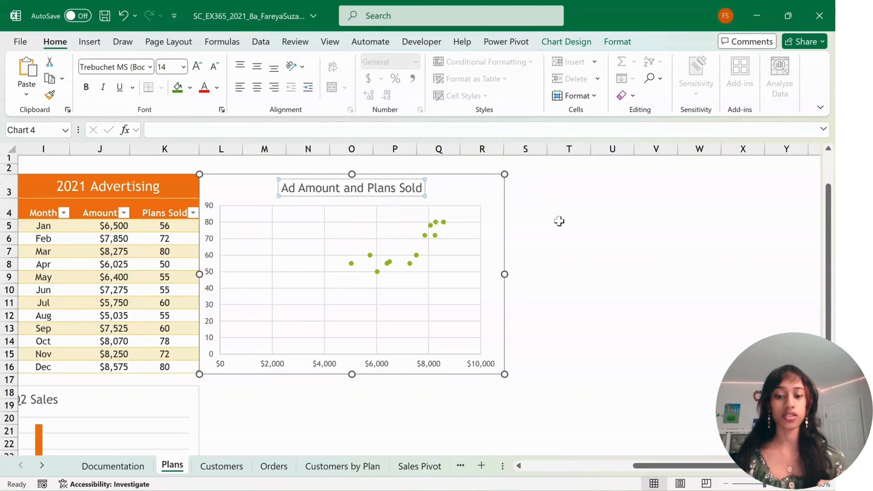
left_click(568, 225)
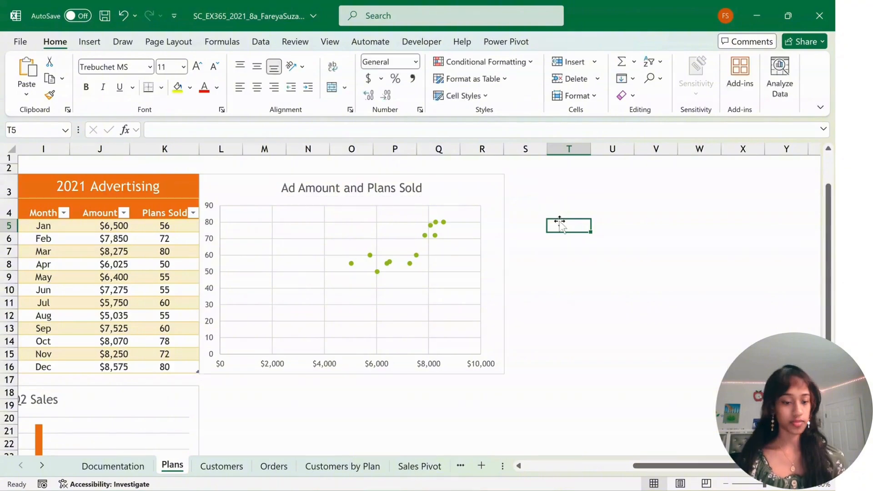
left_click(351, 278)
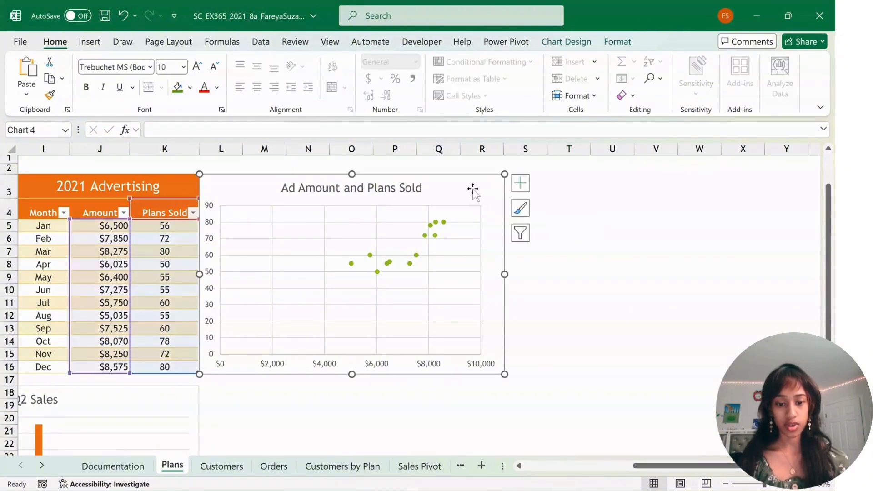
left_click(520, 183)
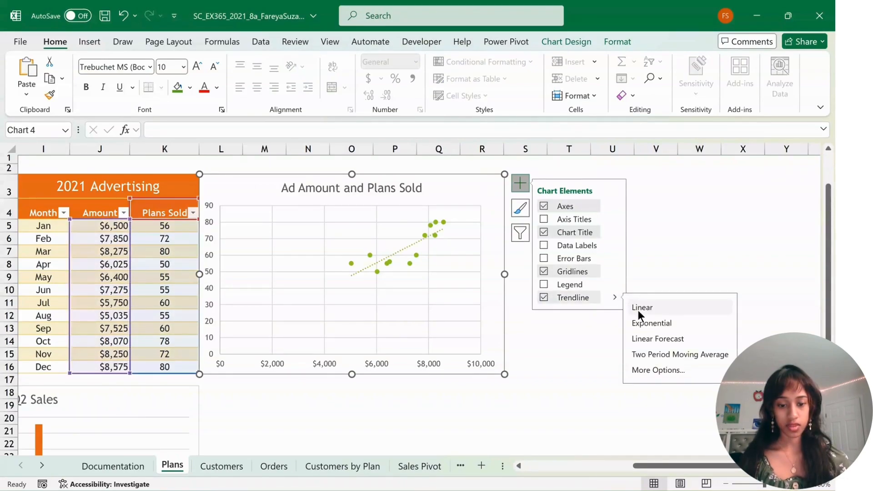
left_click(307, 391)
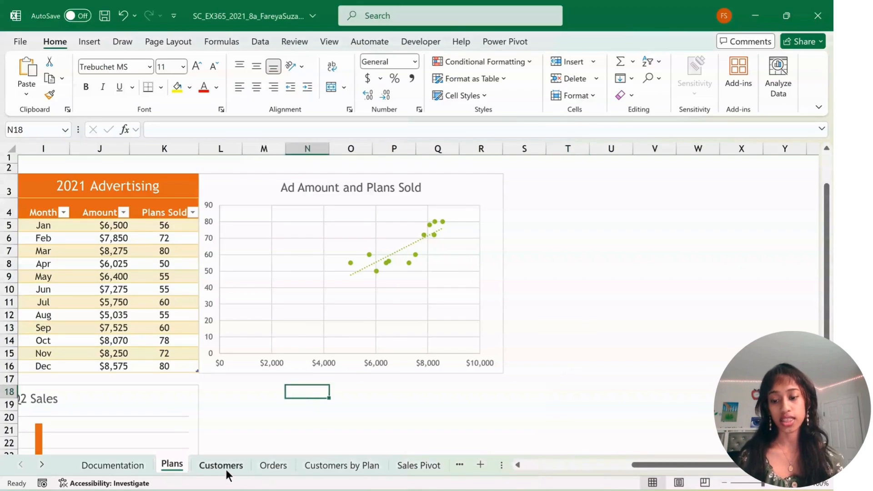
From Customers, insert the recommended Sum of Payment by State PivotTable and rename its sheet Payments by State Pivot.
left_click(221, 465)
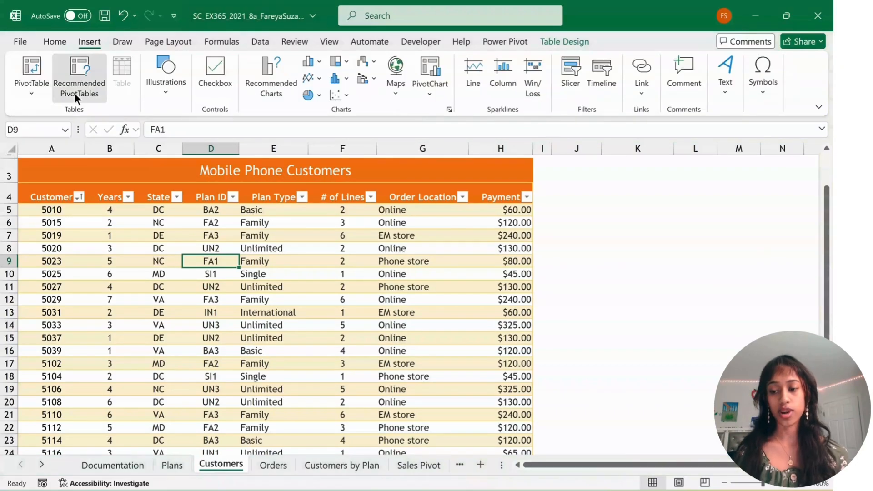
left_click(79, 77)
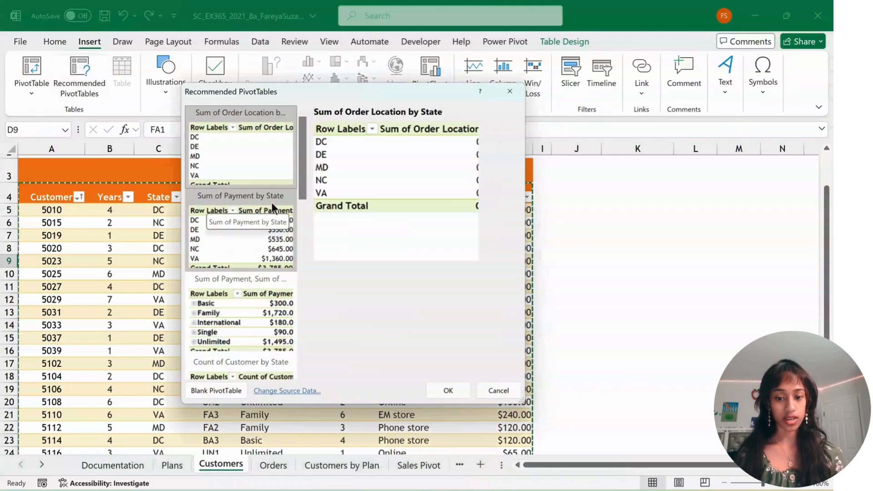
right_click(214, 465)
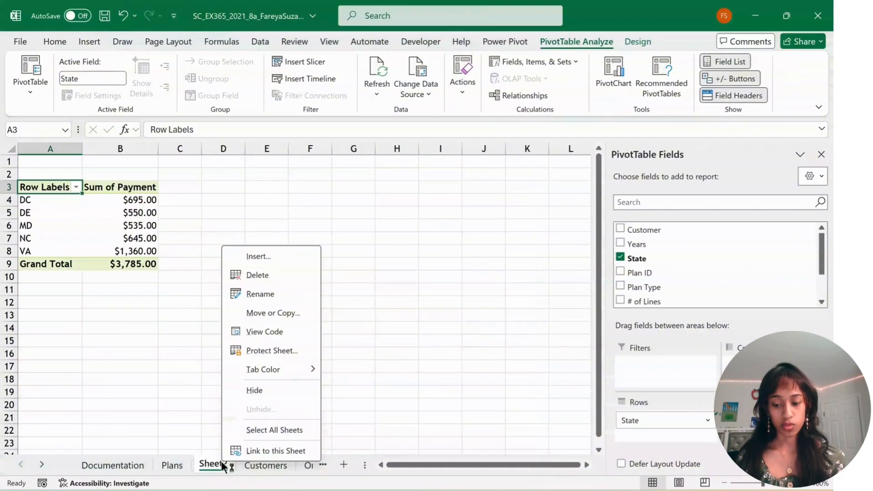
left_click(260, 293)
type("Payments by State Pivo")
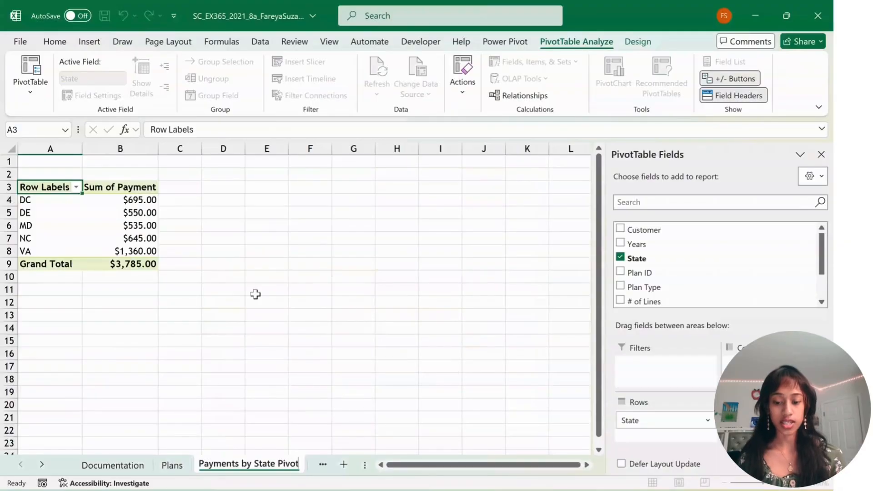
Apply a new PivotTable style to the Payments by State pivot from the Design gallery.
left_click(141, 214)
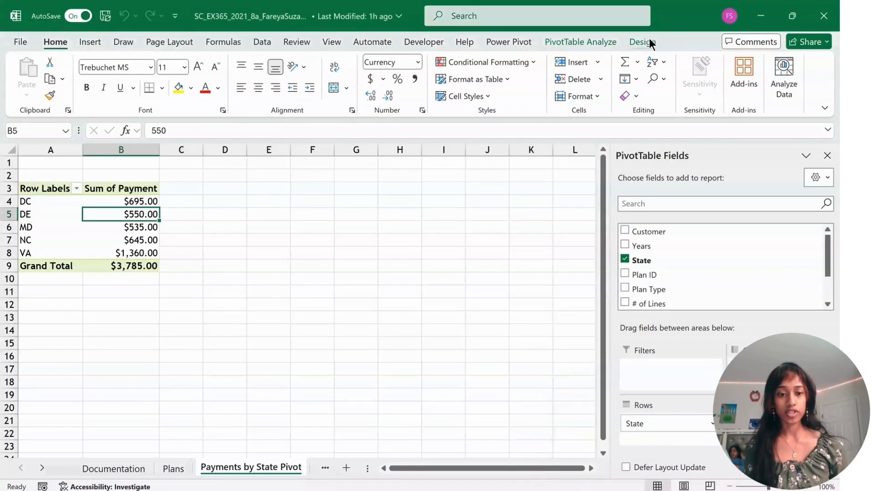
left_click(642, 42)
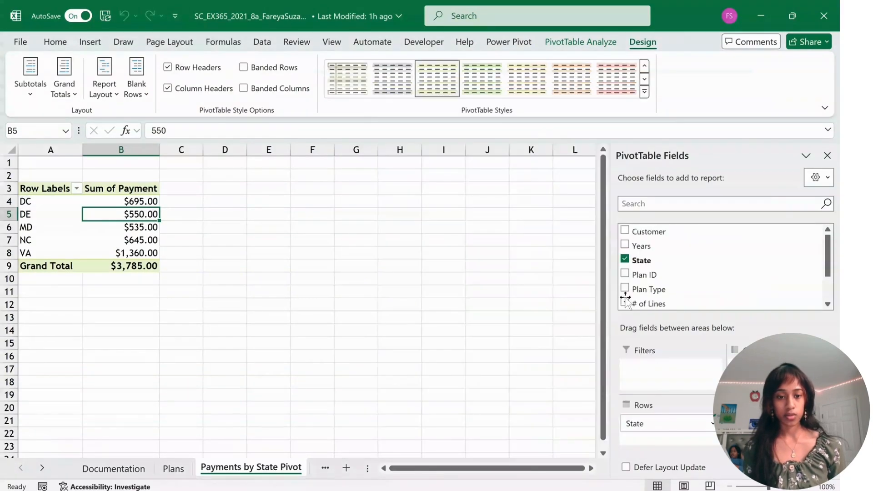
left_click(644, 93)
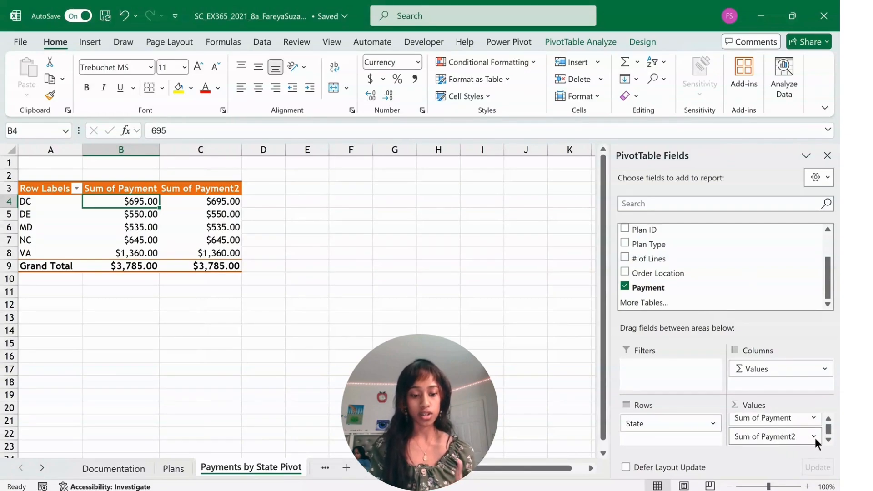
Summarize the second Payment value field as Average of Payment2.
left_click(800, 436)
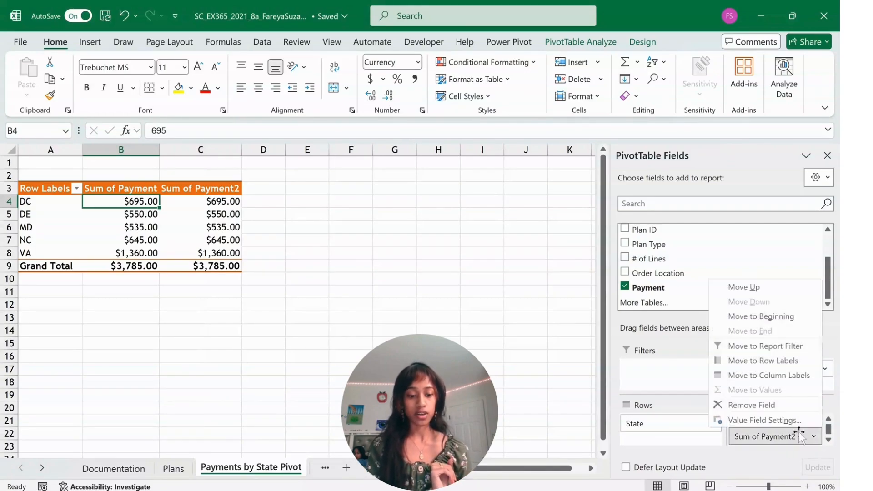
left_click(764, 421)
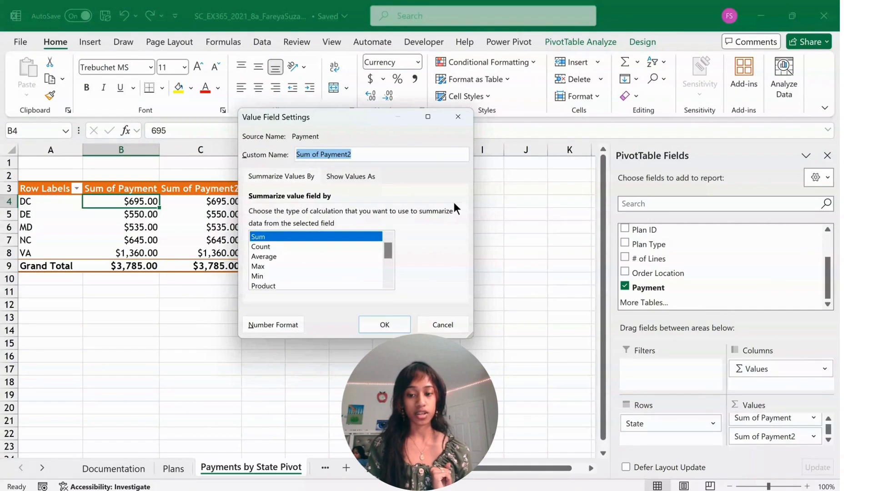
left_click(263, 256)
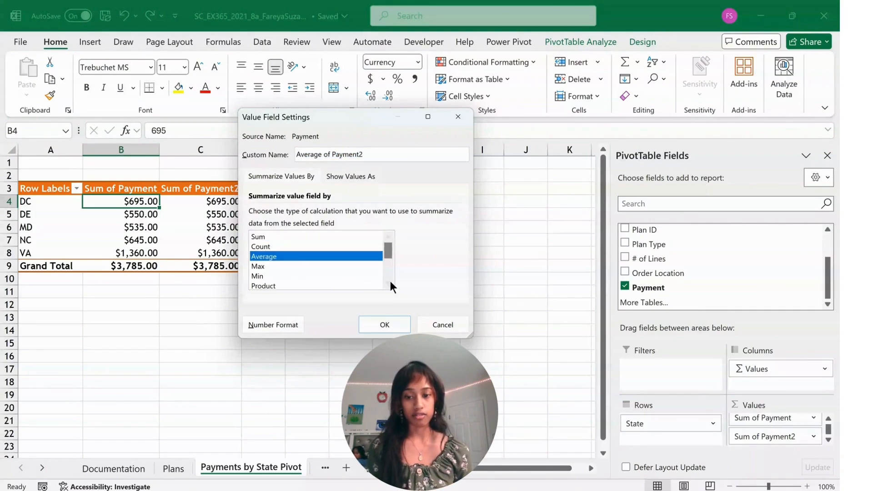
left_click(384, 325)
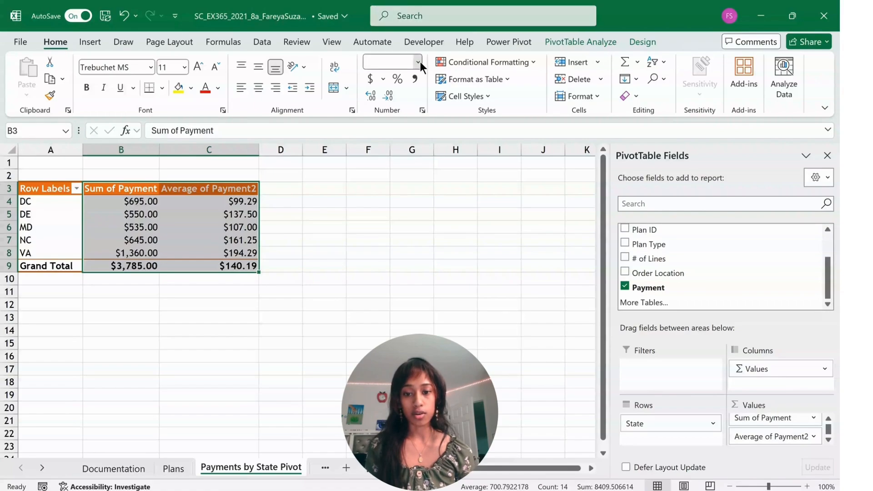
Show whole-dollar values and rename the headers Total Payments and Average Payement.
left_click(410, 62)
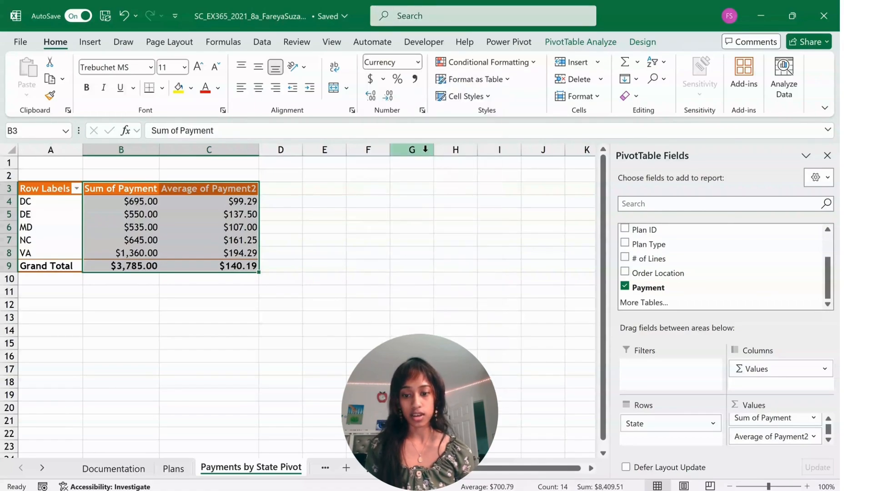
left_click(369, 96)
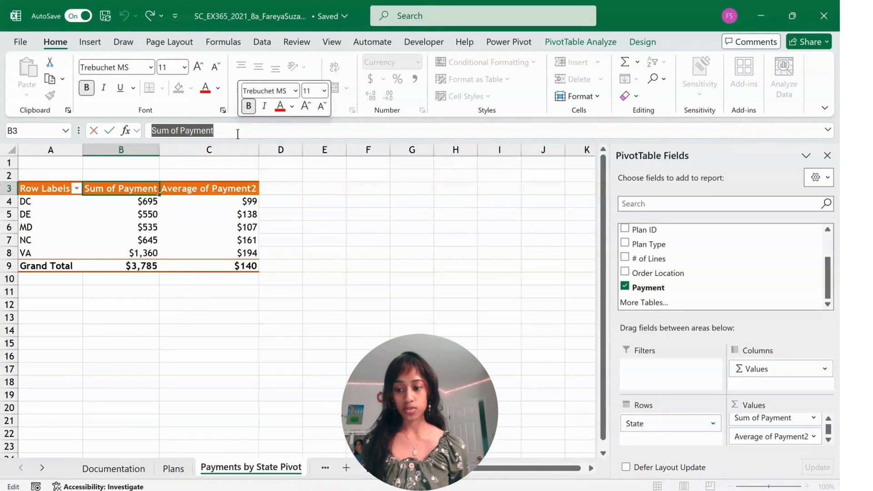
type("T")
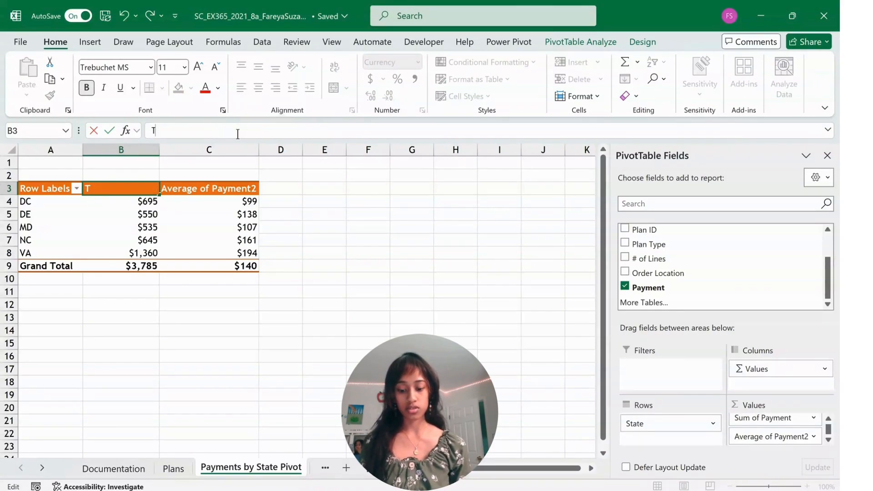
type("otal Payments")
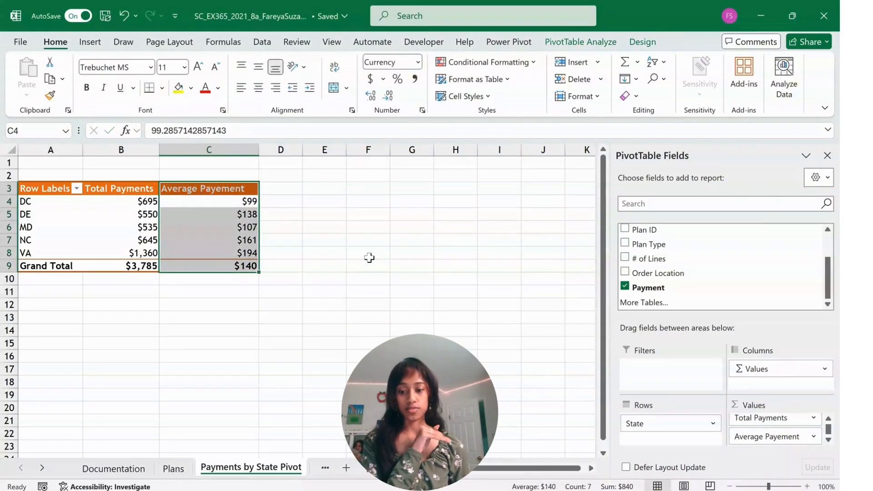
left_click(120, 214)
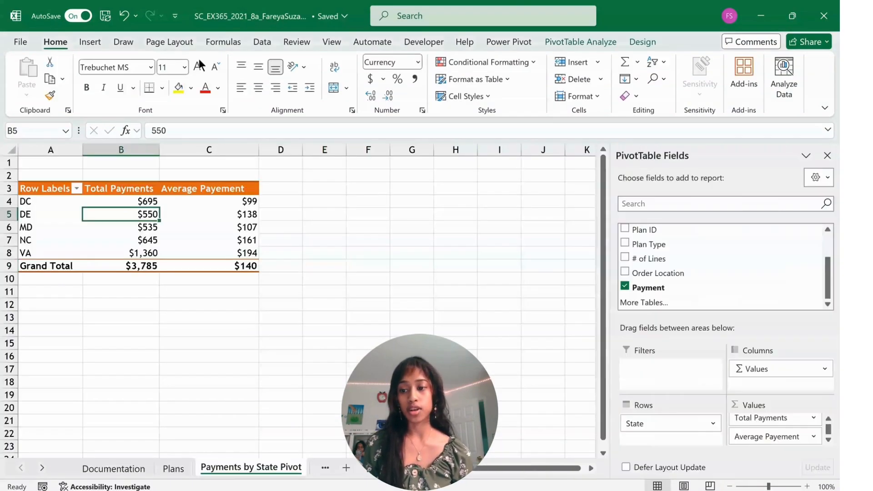
left_click(90, 41)
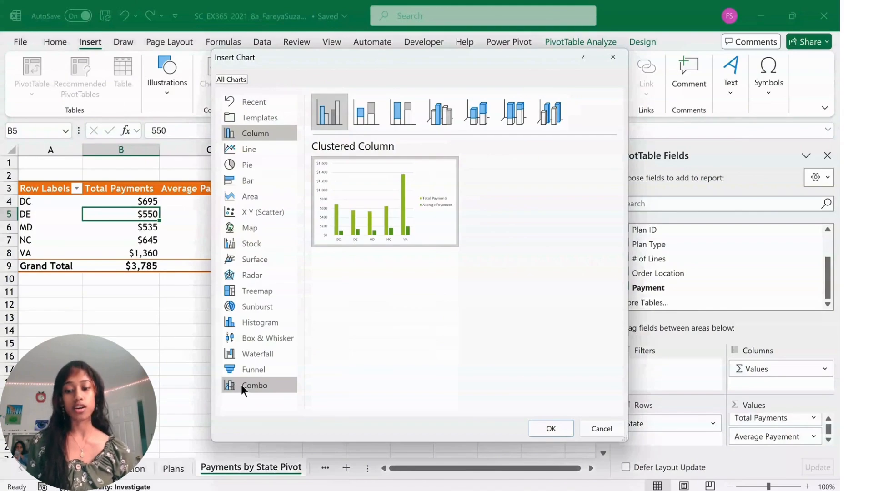
Insert a Combo PivotChart with Average Payement on a secondary axis.
left_click(254, 385)
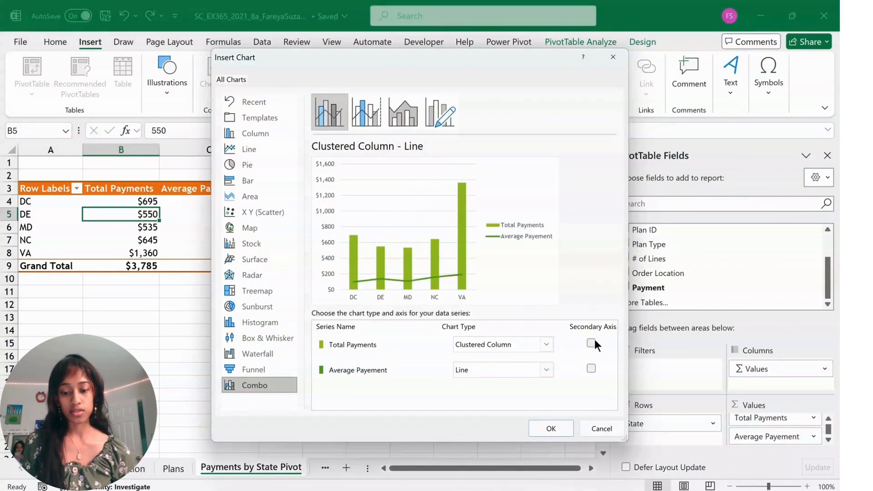
mouse_move(601, 371)
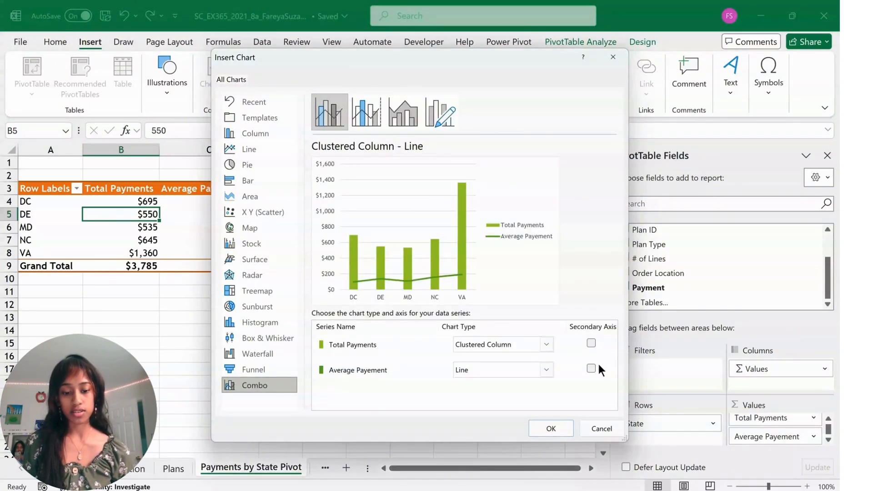
left_click(591, 368)
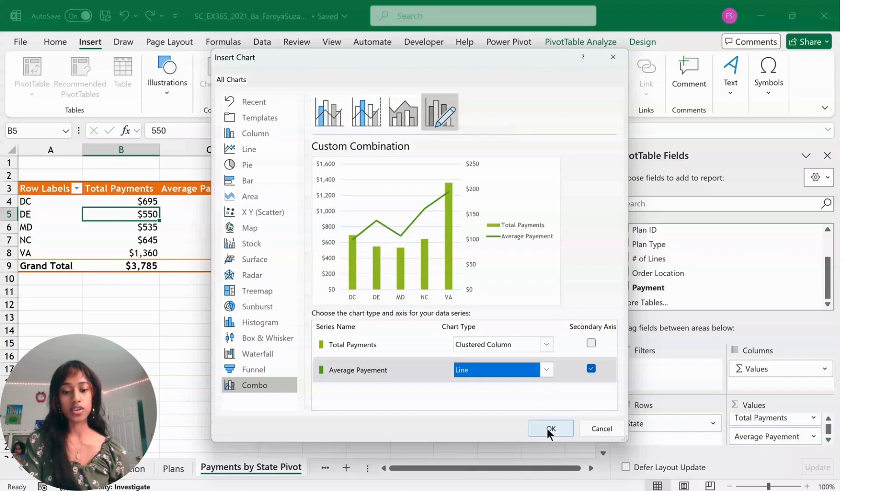
left_click(550, 429)
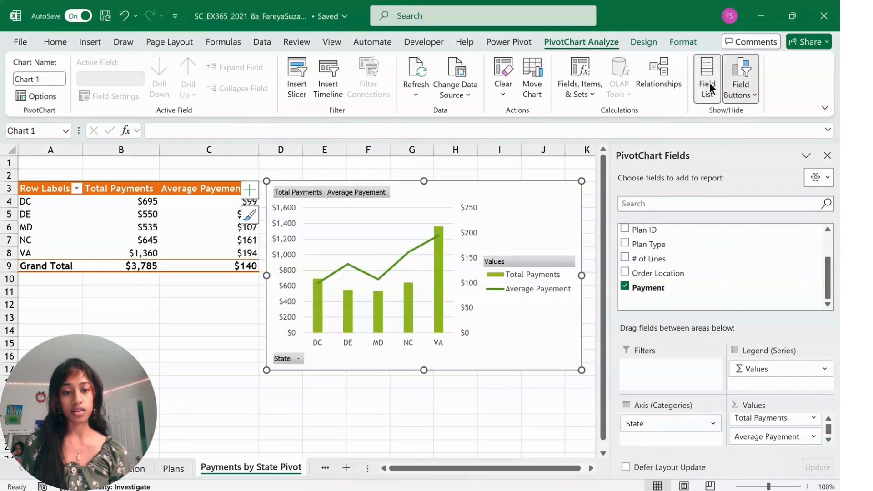
mouse_move(738, 118)
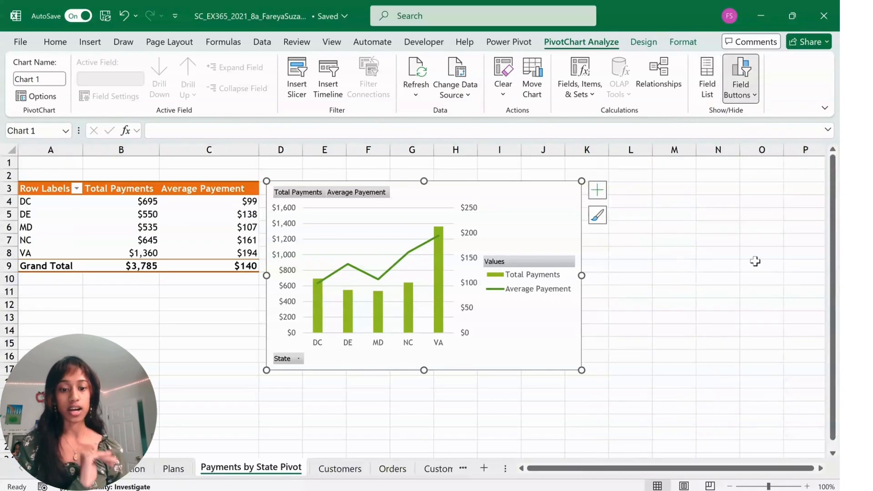
mouse_move(307, 372)
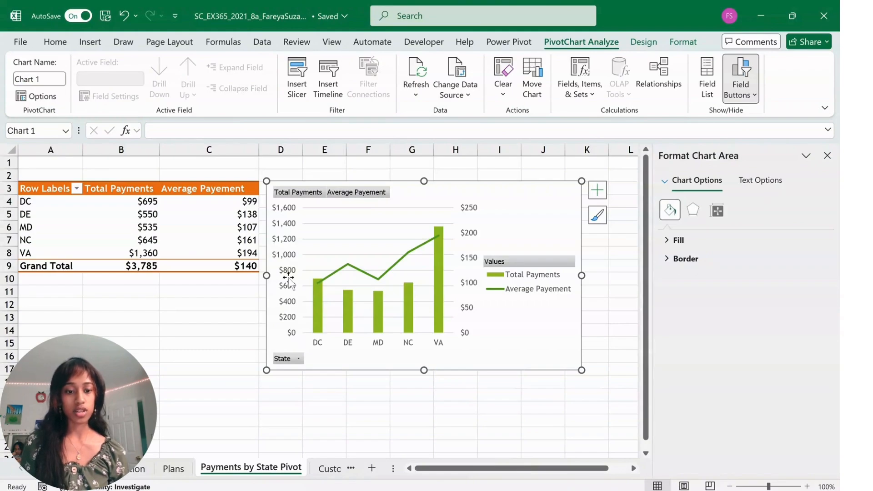
Set the primary vertical axis maximum bound to 1400.
left_click(288, 270)
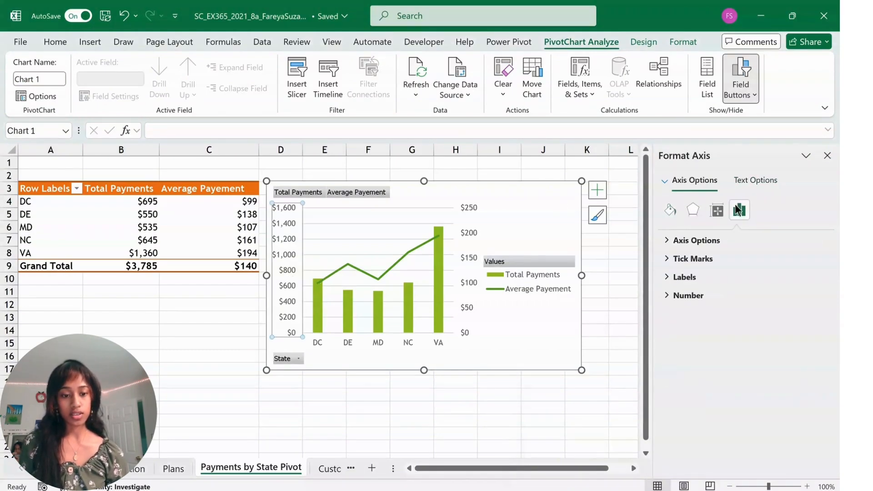
mouse_move(740, 210)
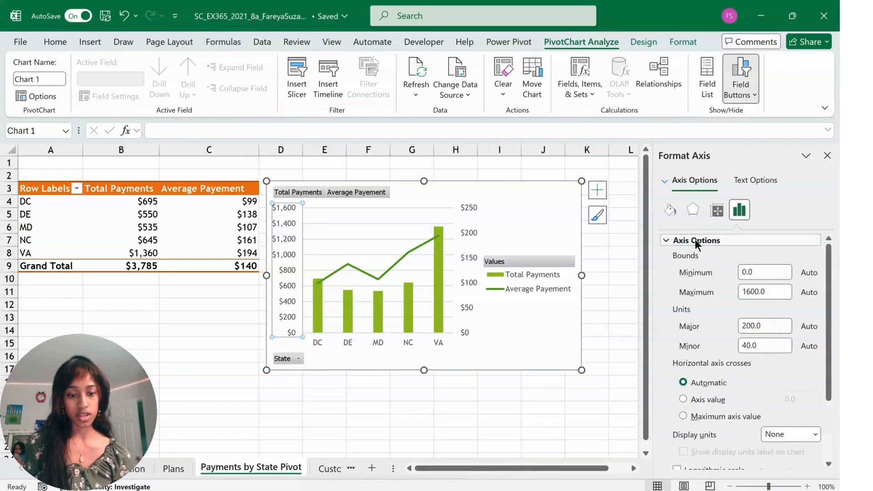
left_click(765, 292)
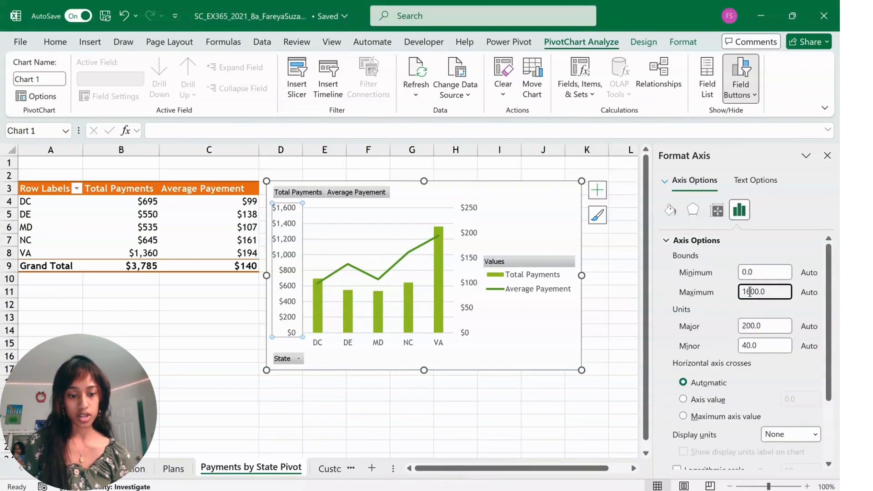
type("14")
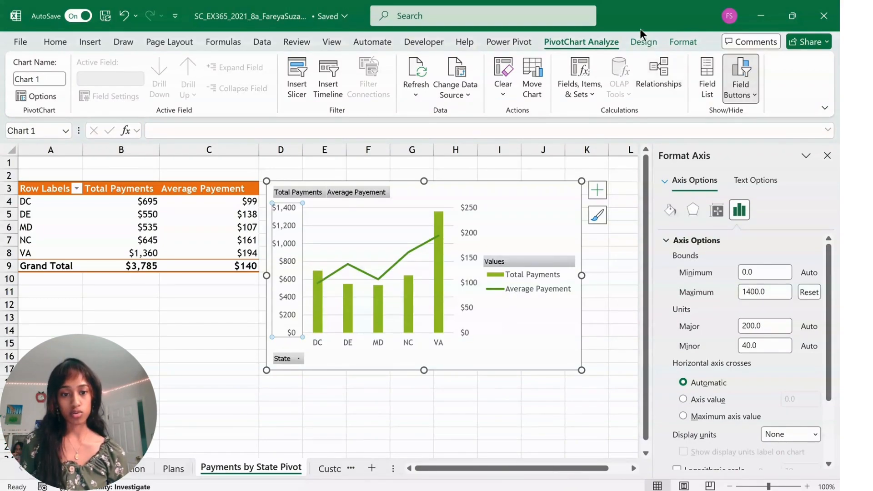
Recolor the combo PivotChart with the orange Monochromatic palette from Change Colors.
left_click(643, 42)
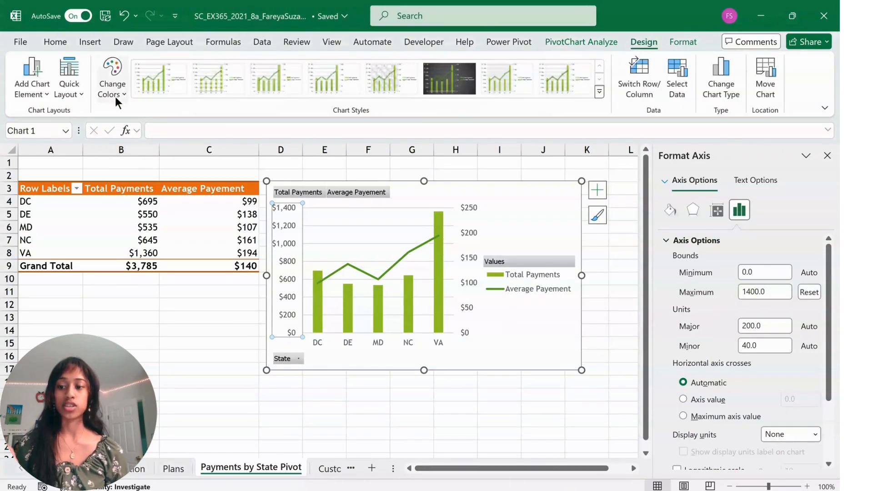
left_click(111, 75)
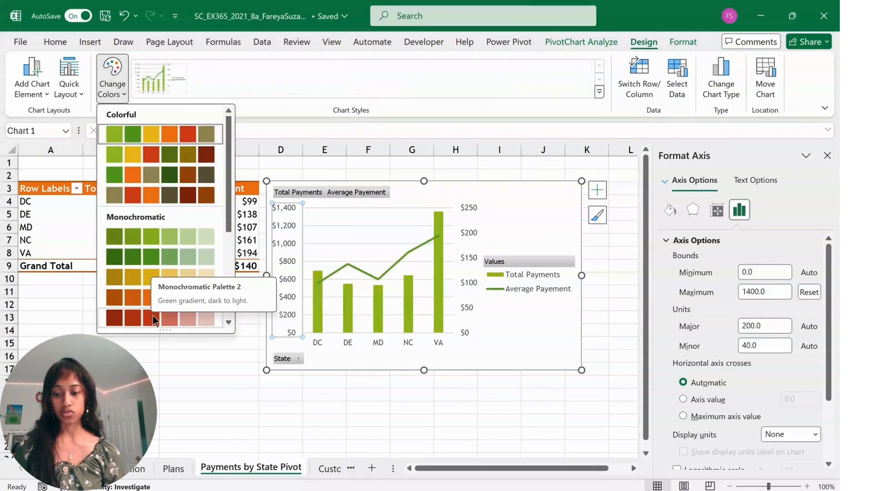
left_click(133, 294)
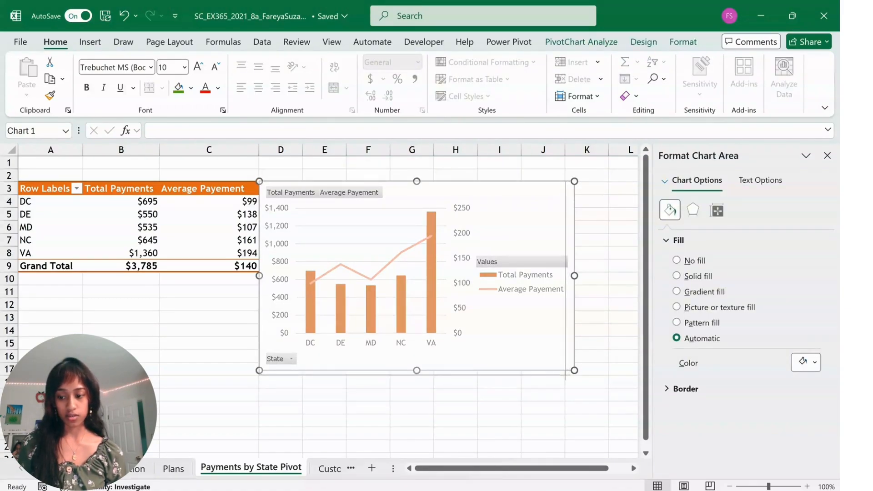
left_click(581, 42)
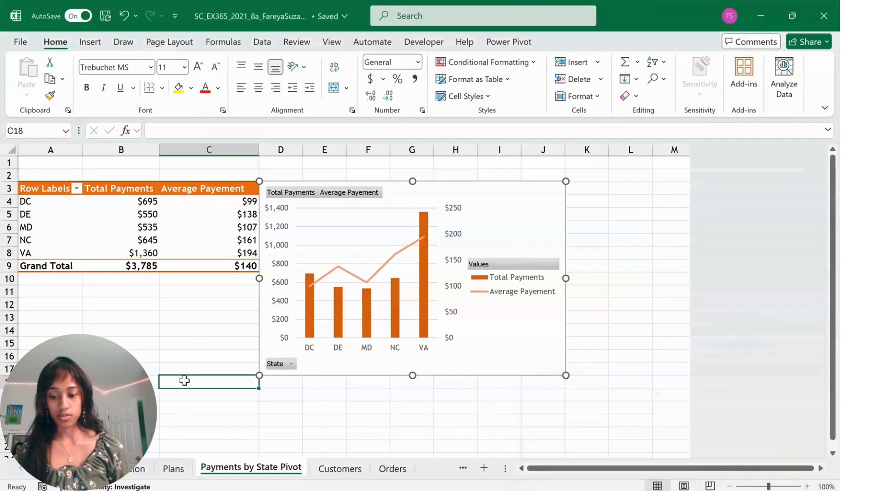
Create a PivotTable from the Customers table on a new worksheet.
left_click(340, 469)
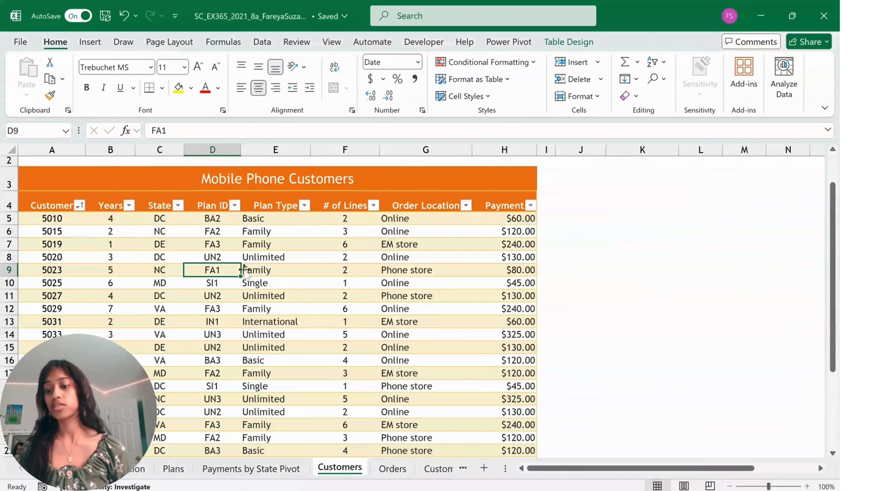
left_click(90, 42)
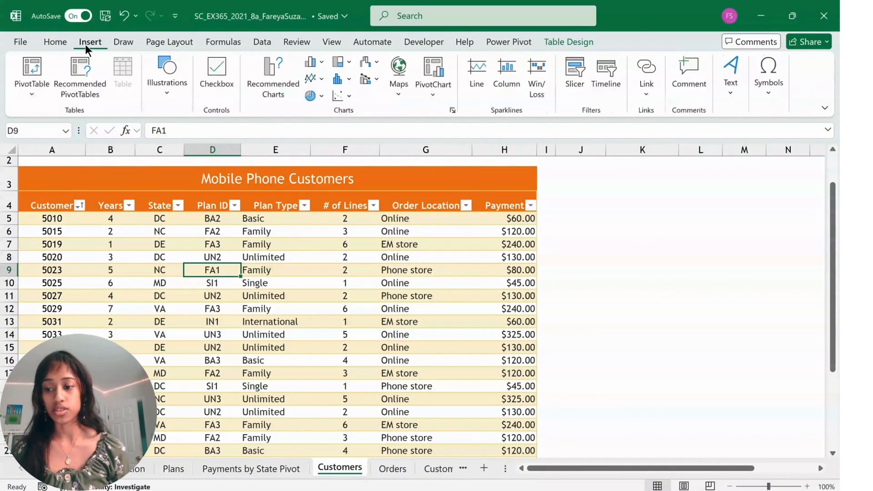
left_click(30, 75)
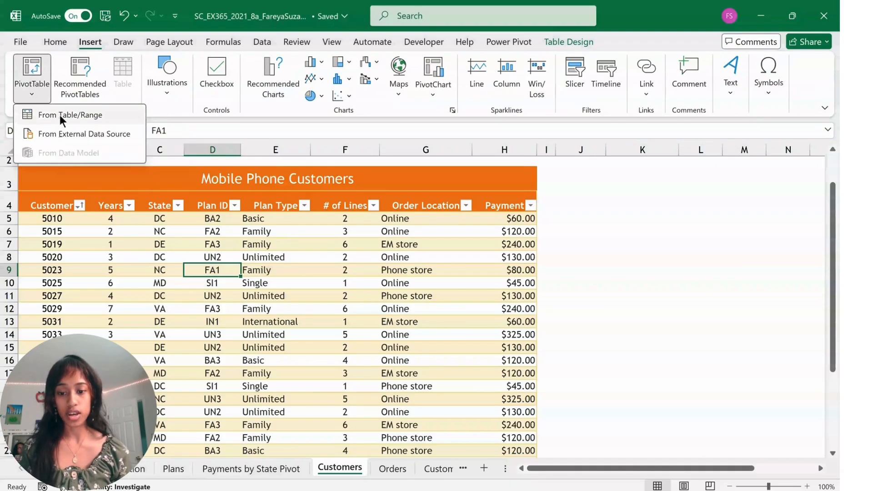
left_click(71, 115)
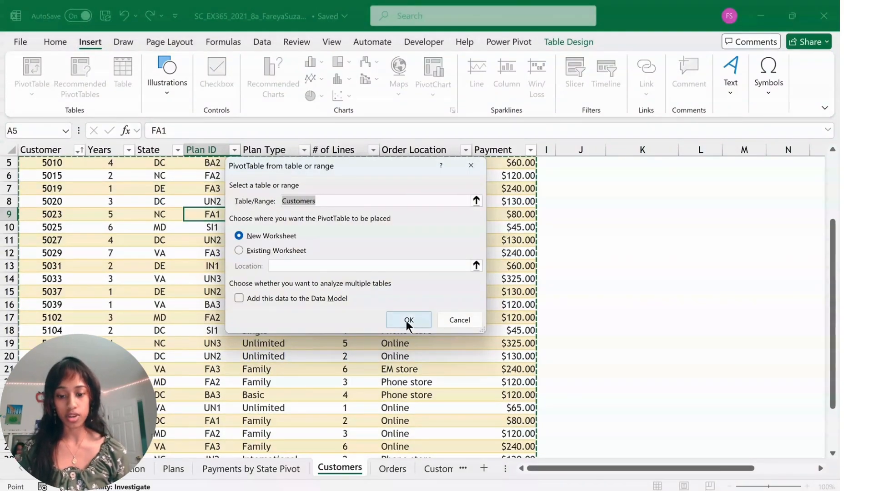
left_click(408, 320)
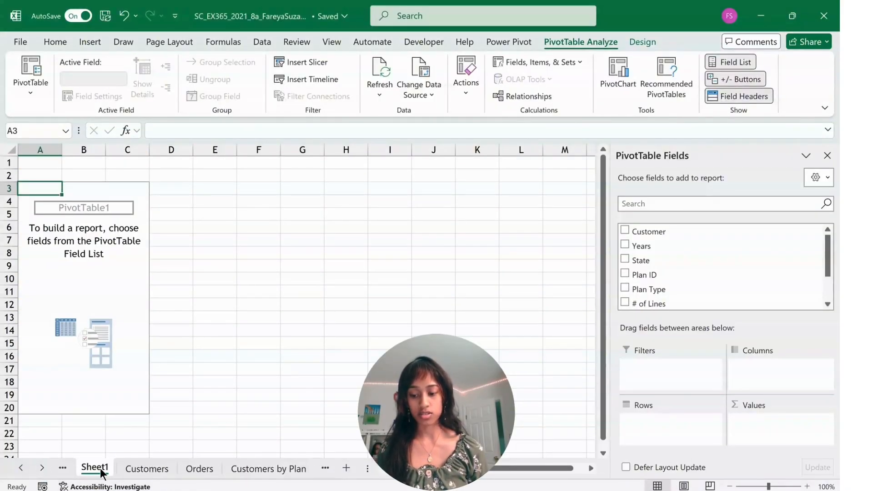
Rename the sheet Customers Pivot and build the pivot: Order Location columns, State/Customer rows, Sum of Years, Plan Type filter.
right_click(93, 467)
type("Customers Pivot")
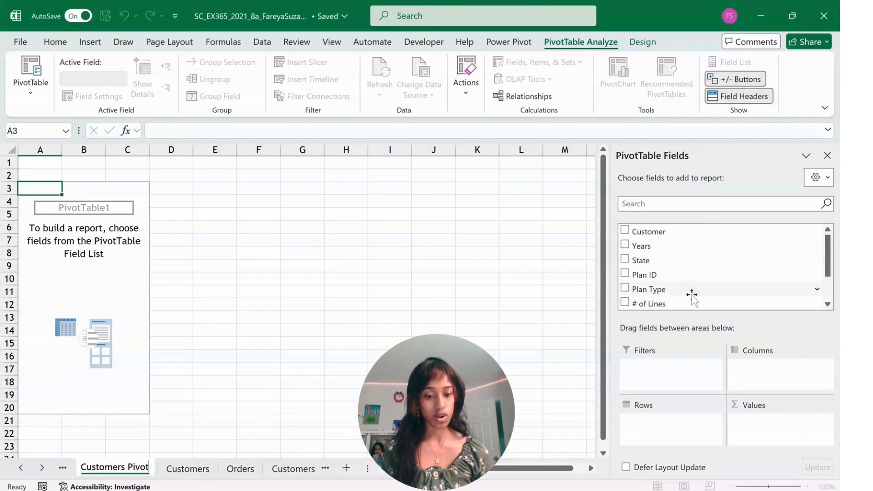
scroll("down", 3)
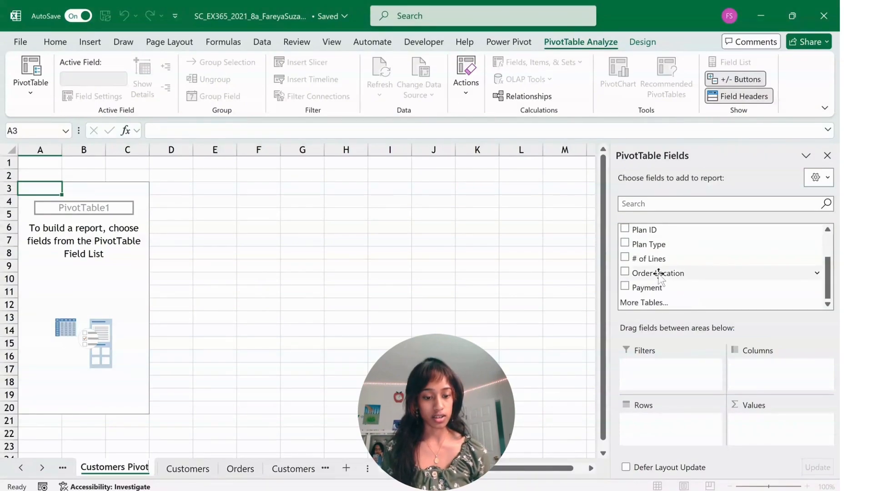
left_click(625, 272)
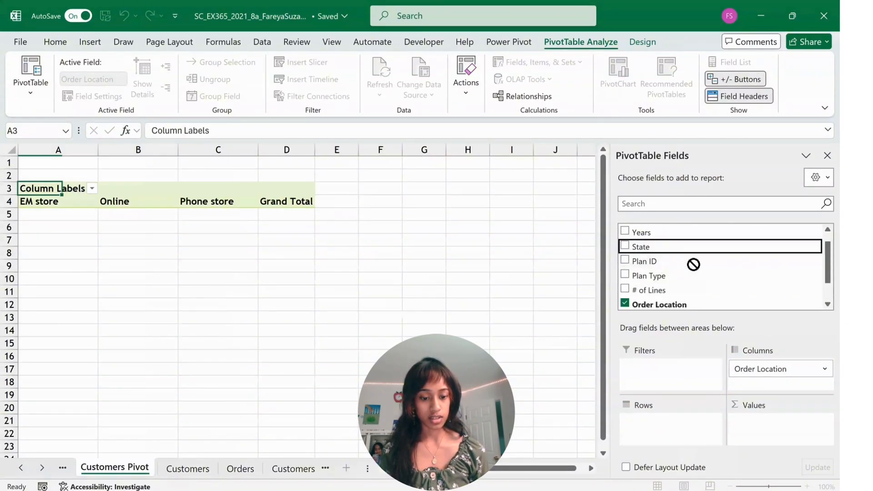
left_click(625, 259)
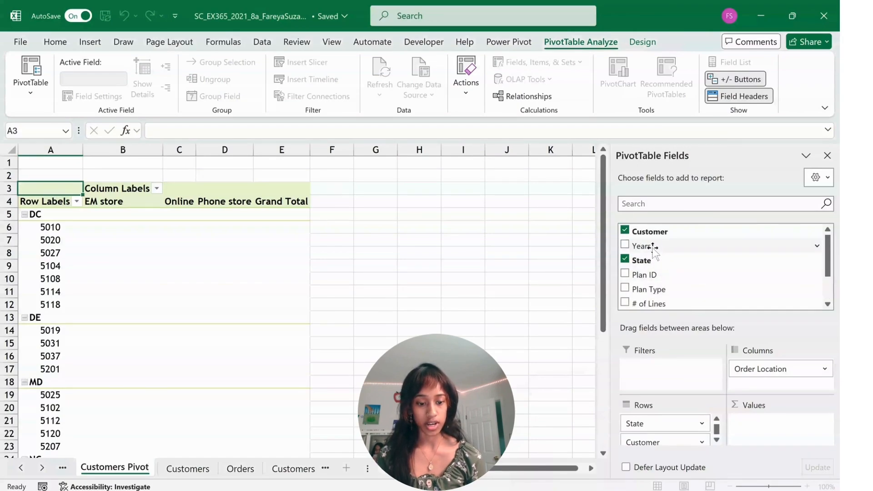
left_click(625, 247)
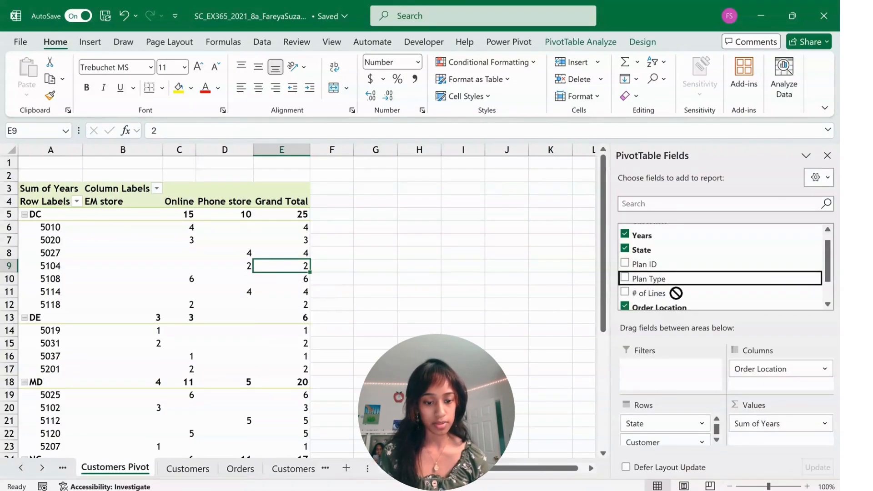
left_click(625, 267)
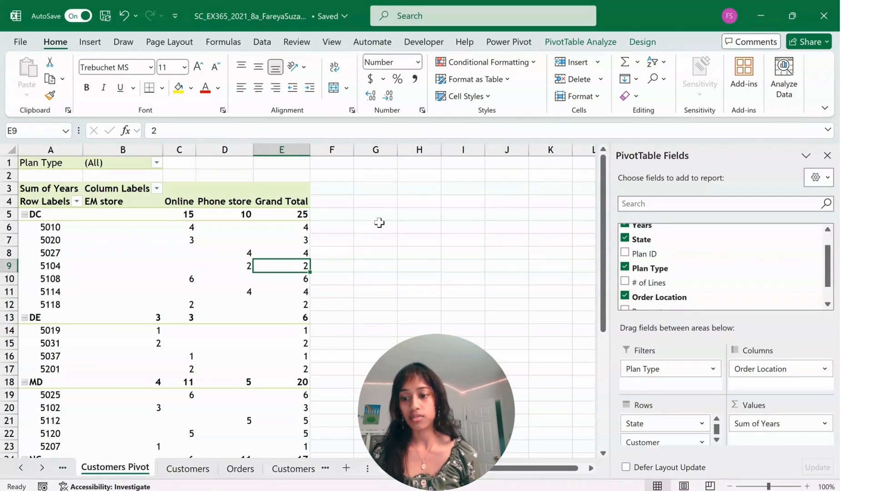
left_click(157, 163)
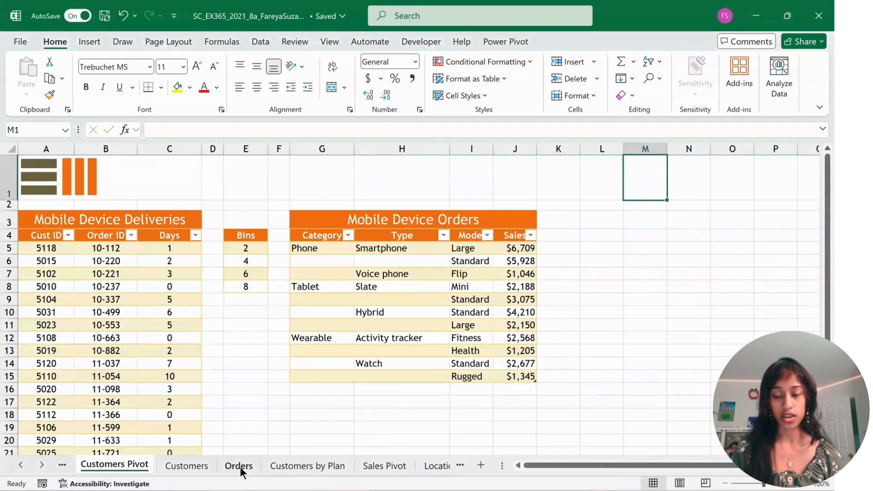
Select the Mobile Device Orders data G4:J15 on Orders and view Recommended Charts.
left_click(238, 466)
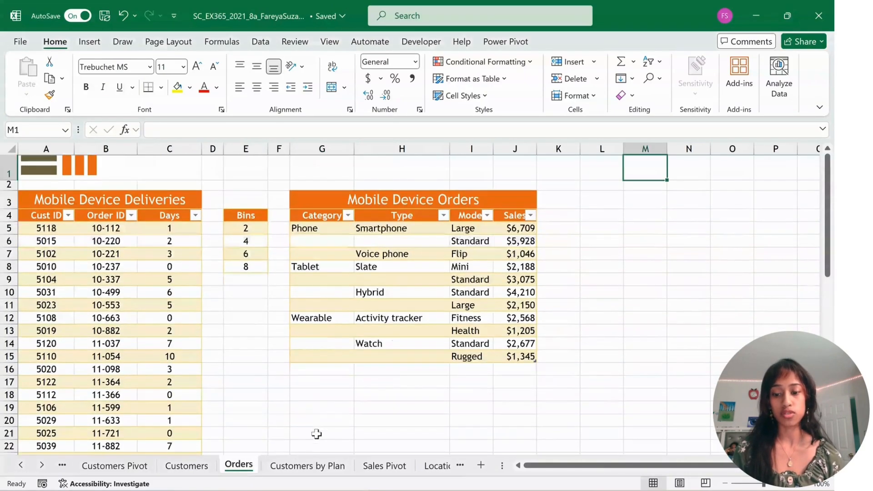
left_click_drag(322, 216, 515, 280)
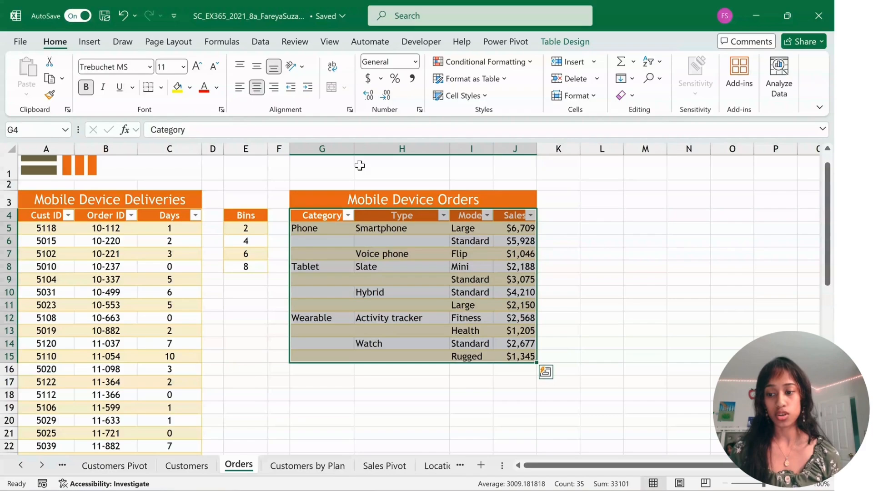
left_click(89, 41)
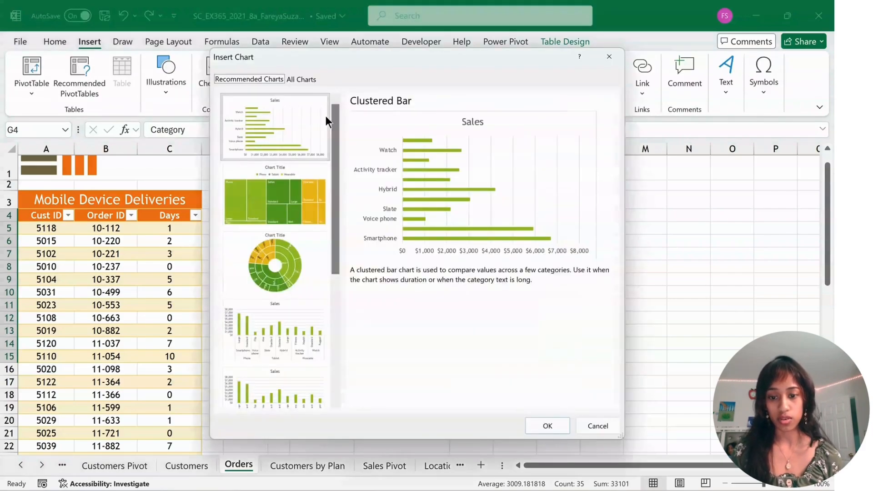
Insert a Sunburst chart and title it Mobile Device Orders.
left_click(274, 262)
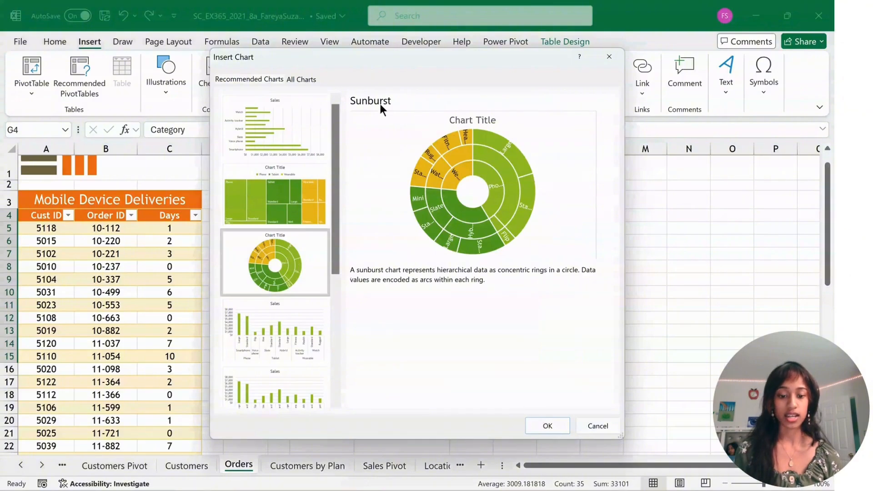
left_click(547, 425)
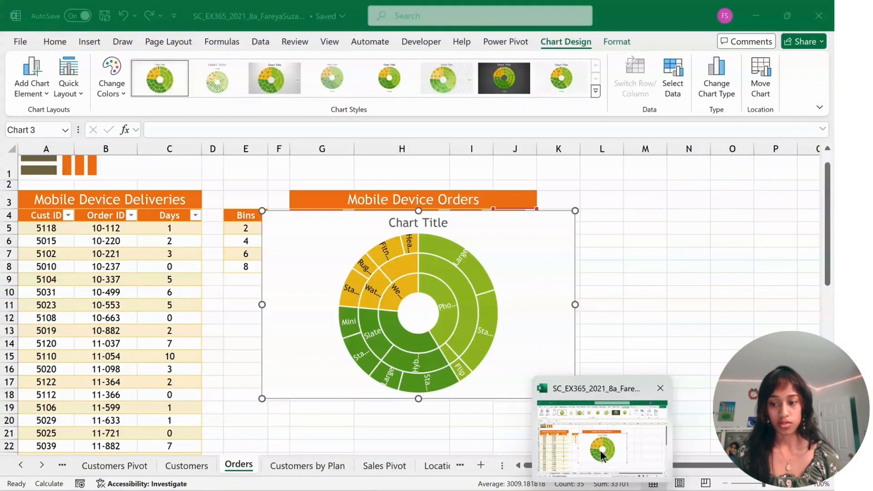
left_click(645, 305)
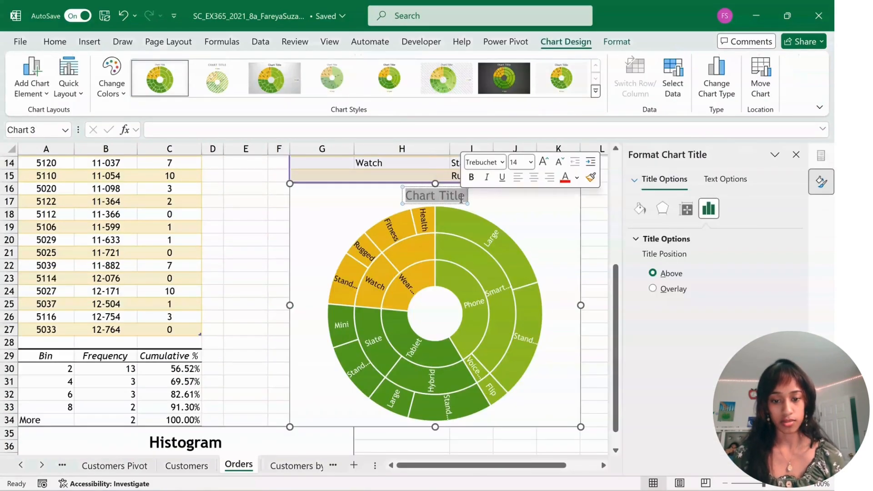
type("Modi")
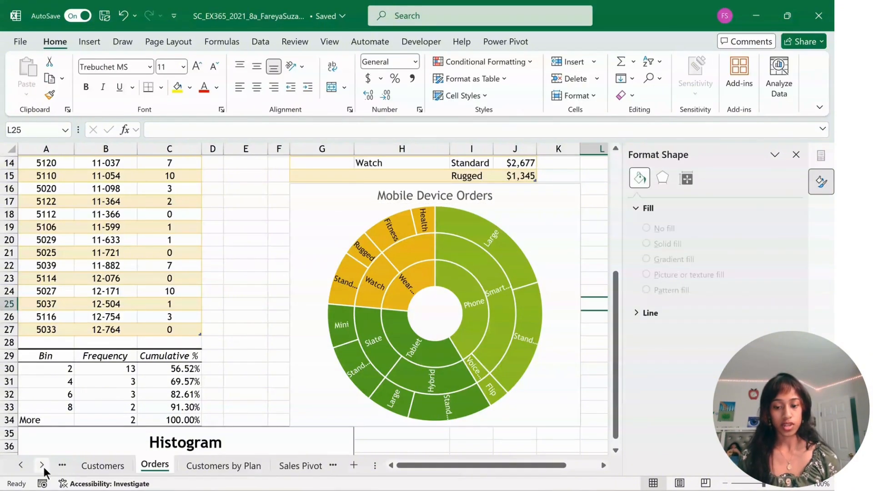
Remove the Sum of # of Lines field from the Customers by Plan PivotTable.
left_click(224, 466)
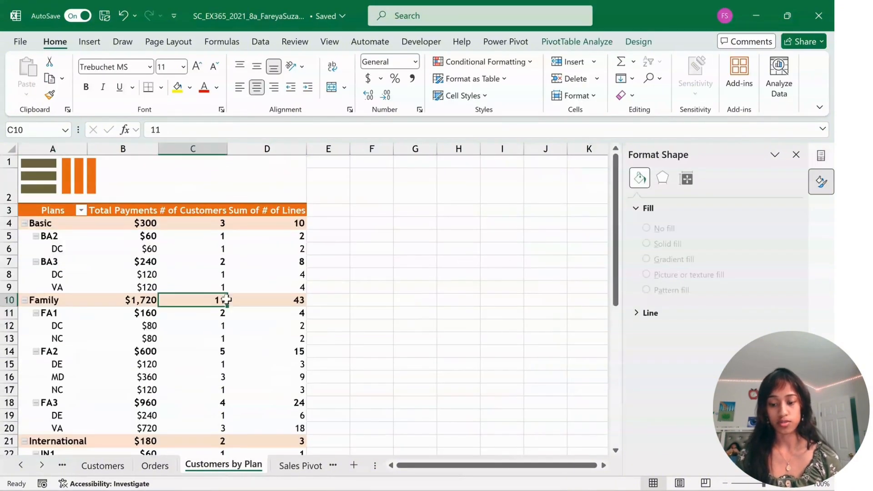
left_click(193, 262)
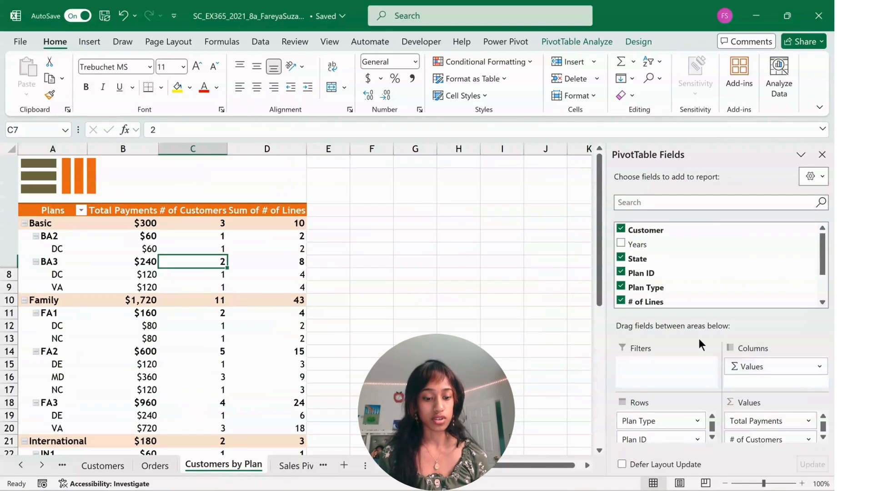
mouse_move(763, 321)
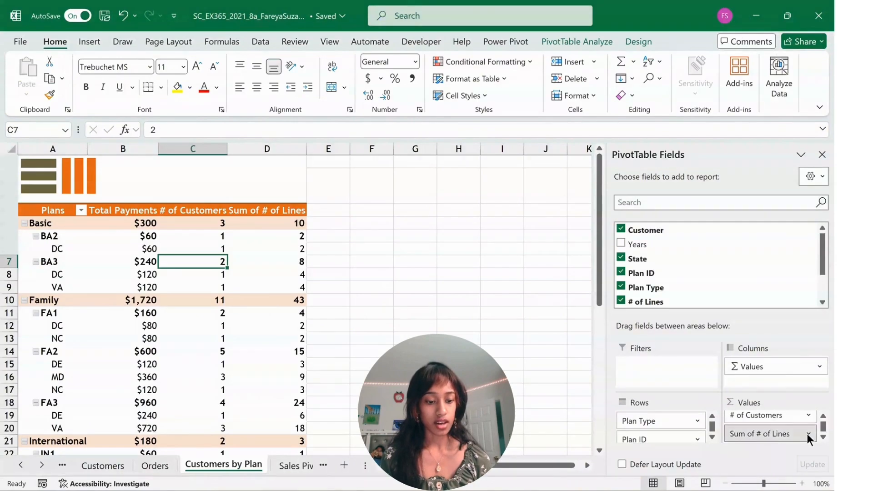
left_click(807, 434)
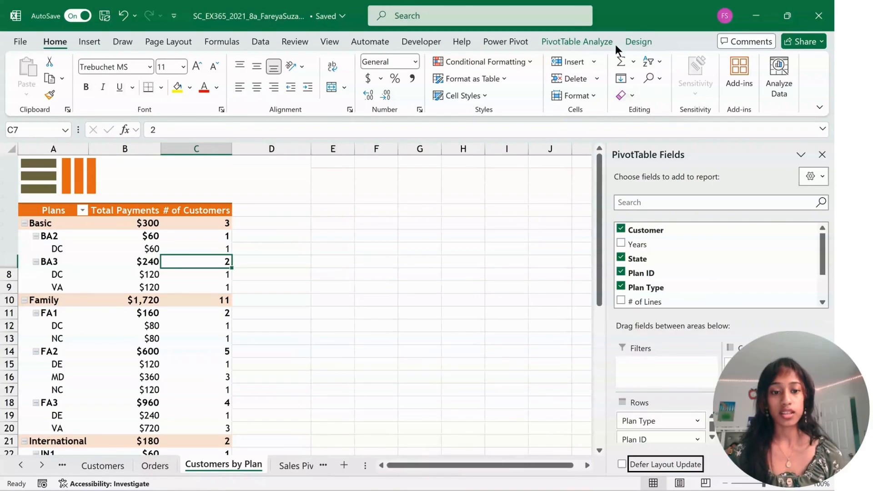
Show the Customers by Plan pivot in Tabular Form, then select the Sales Pivot for reordering Q1/Q2 values.
left_click(638, 41)
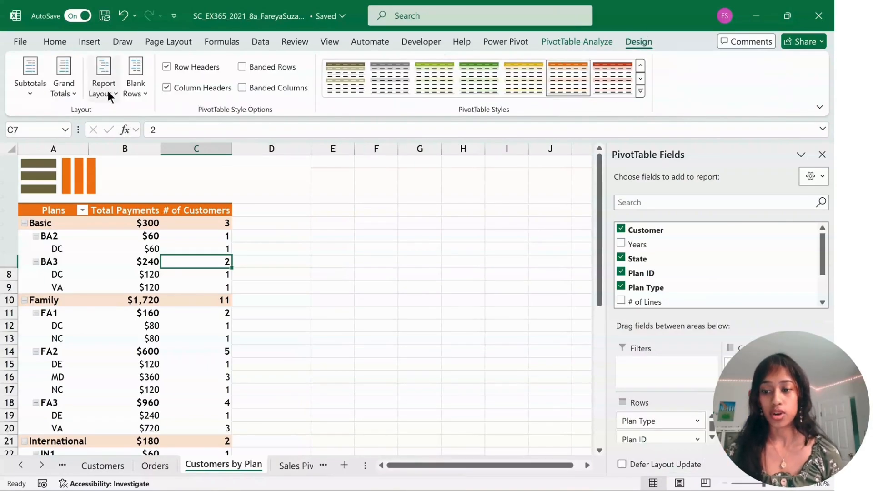
left_click(104, 77)
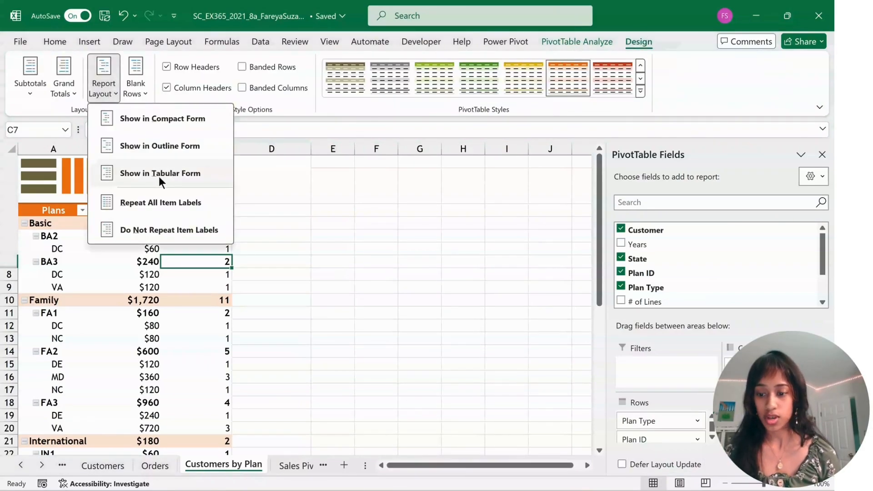
left_click(160, 173)
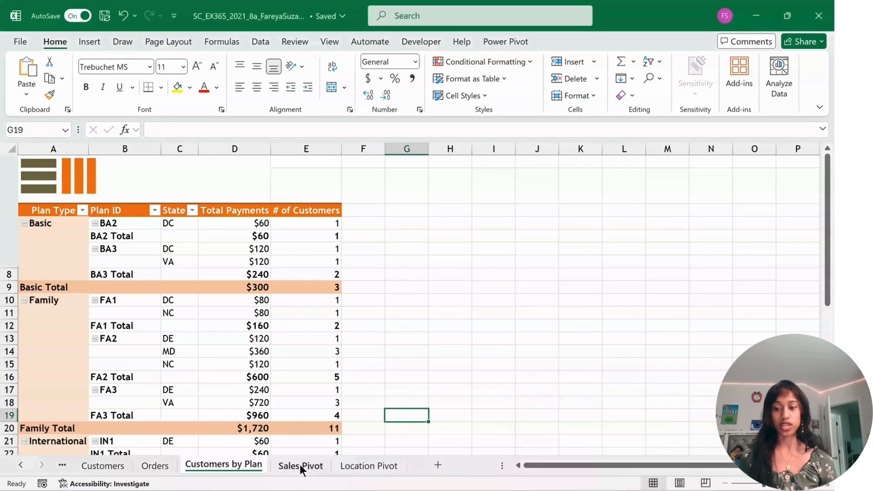
left_click(301, 466)
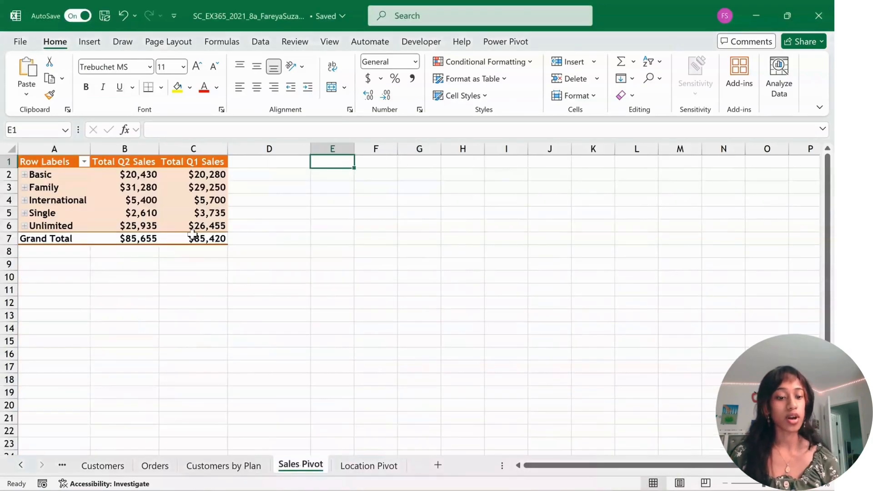
left_click(124, 213)
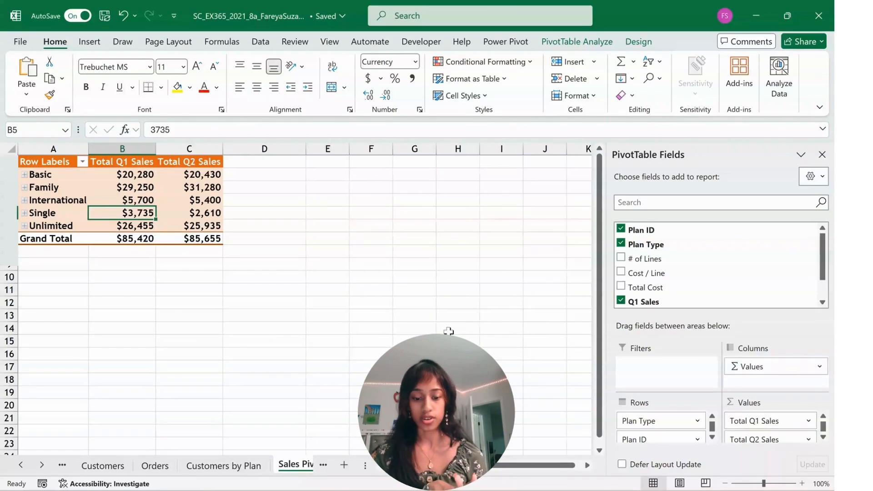
Add a calculated field with formula =Q2 Sales-Q1 Sales to the Sales Pivot.
left_click(578, 41)
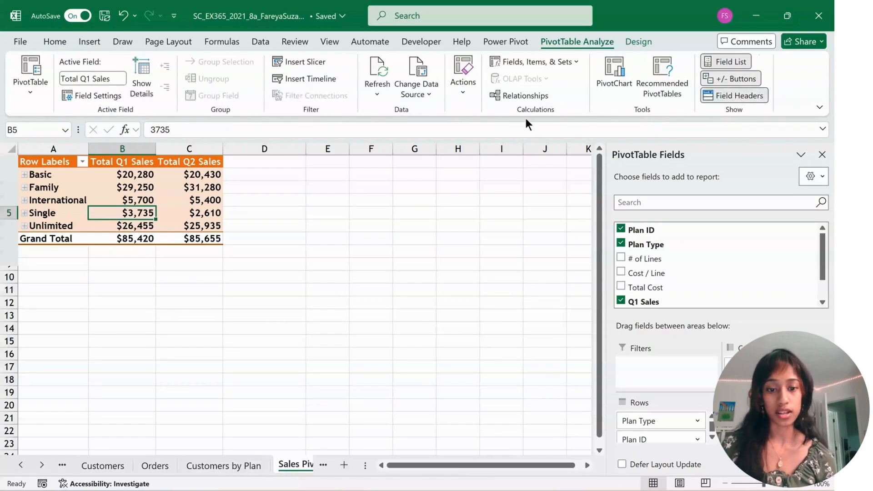
mouse_move(534, 61)
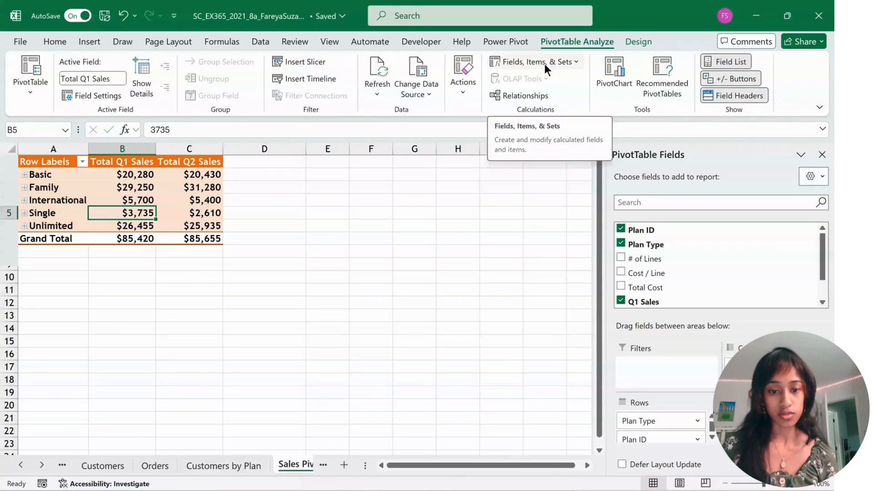
left_click(534, 61)
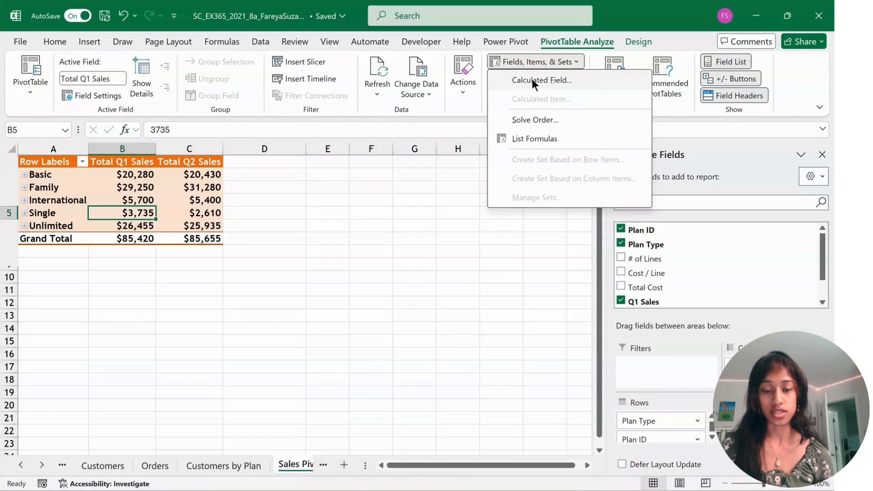
left_click(542, 80)
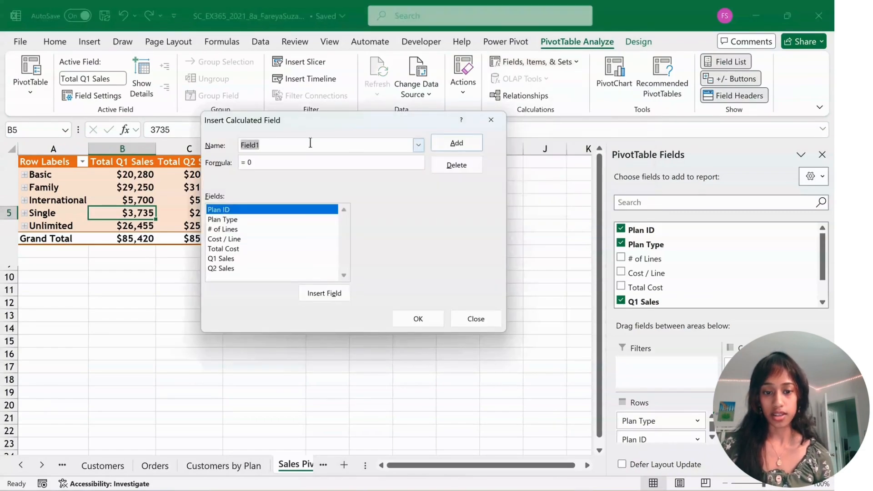
type("Difference")
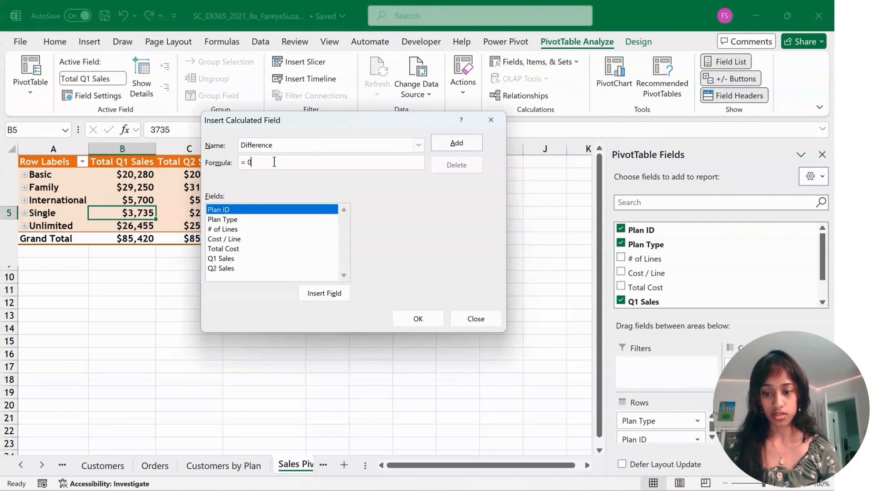
key("Backspace")
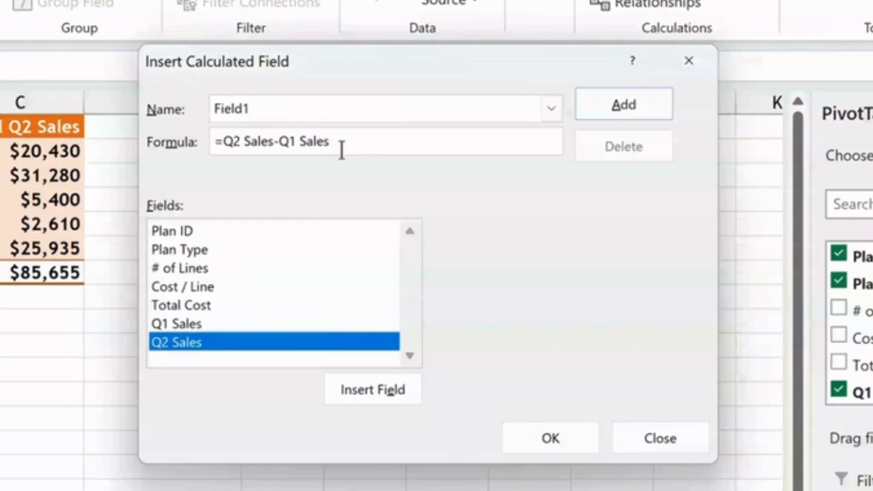
left_click(550, 439)
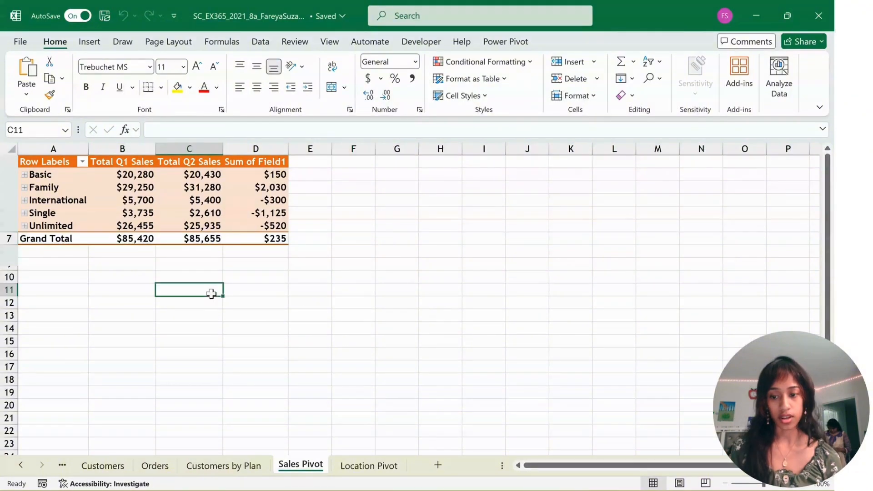
Retitle the Sum of Field1 header as +/- Q1 to Q2.
left_click(255, 162)
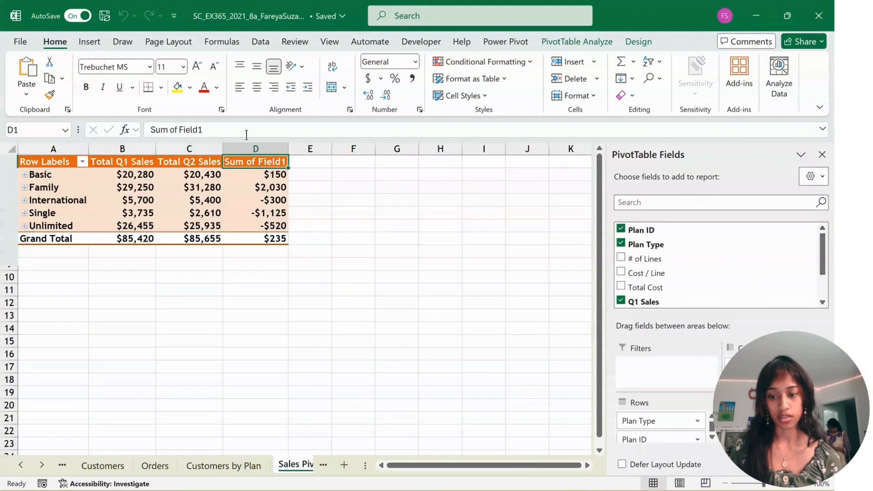
double_click(256, 162)
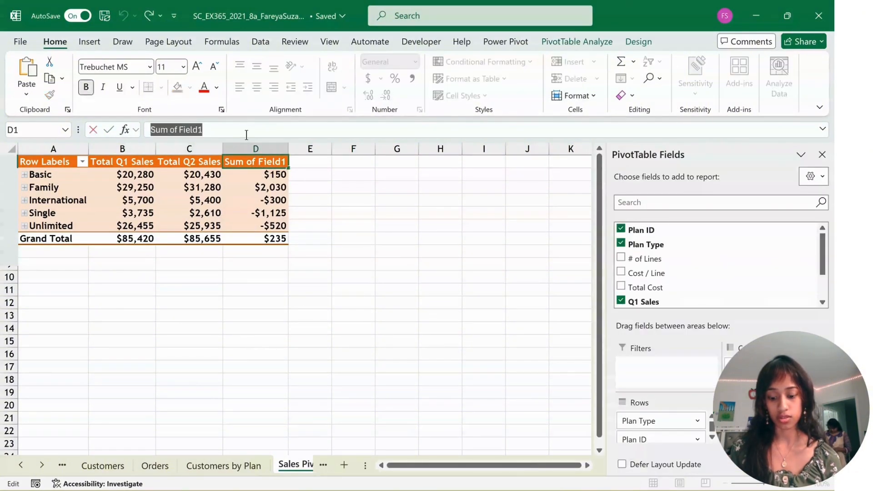
type("+/- Q1 to Q2")
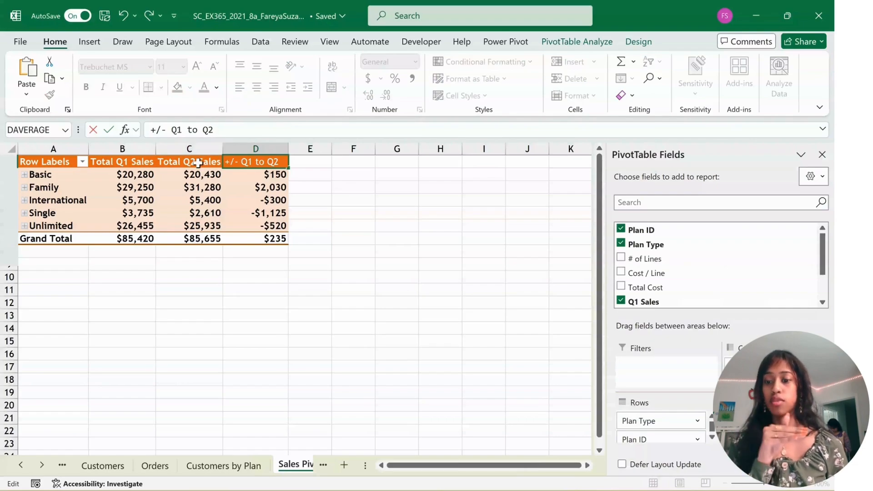
mouse_move(240, 174)
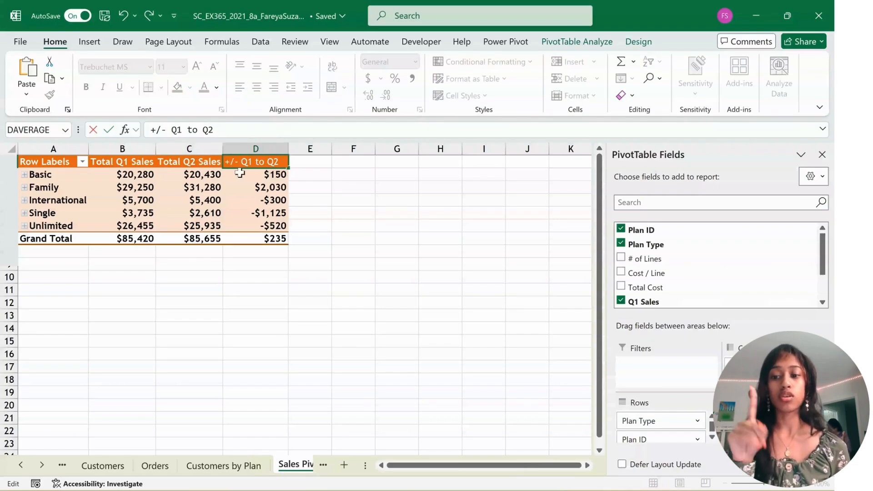
mouse_move(347, 177)
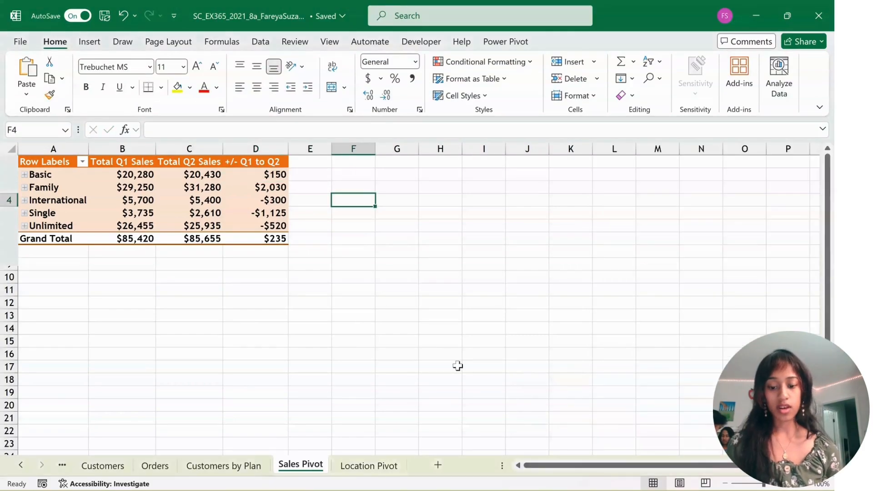
Show the Location Pivot's PivotTable Fields pane, then move to another sheet.
left_click(369, 466)
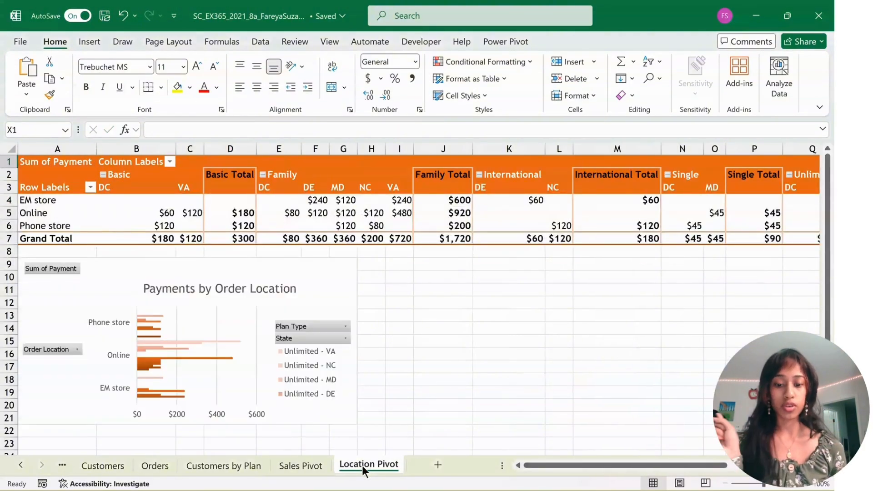
left_click(315, 213)
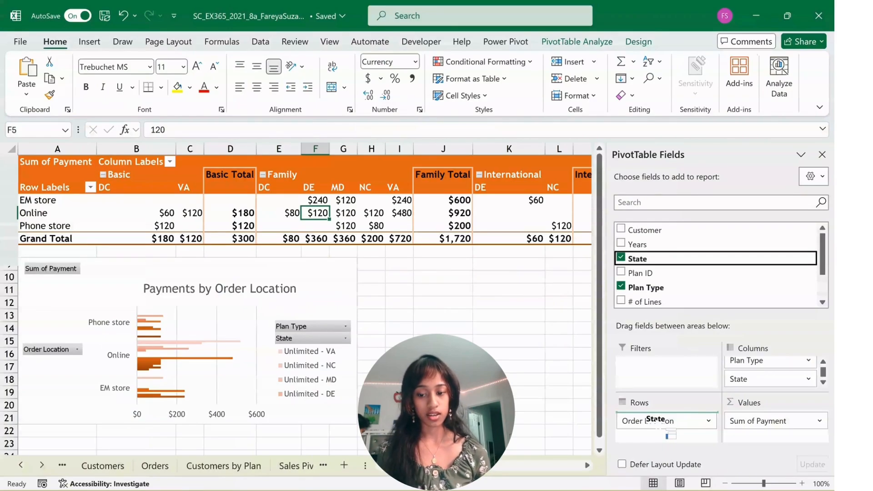
left_click(291, 466)
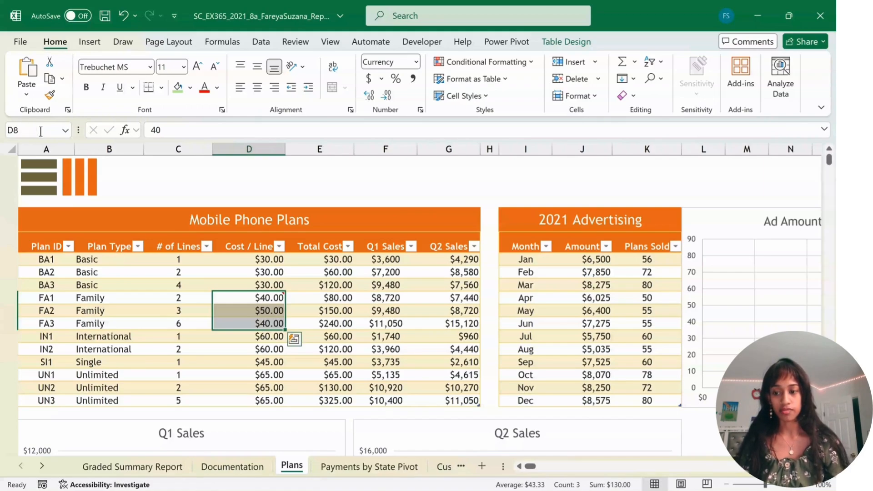
Re-enter the Family plans' Cost / Line values, 40 then 50, so FA1 costs $50.00.
double_click(249, 298)
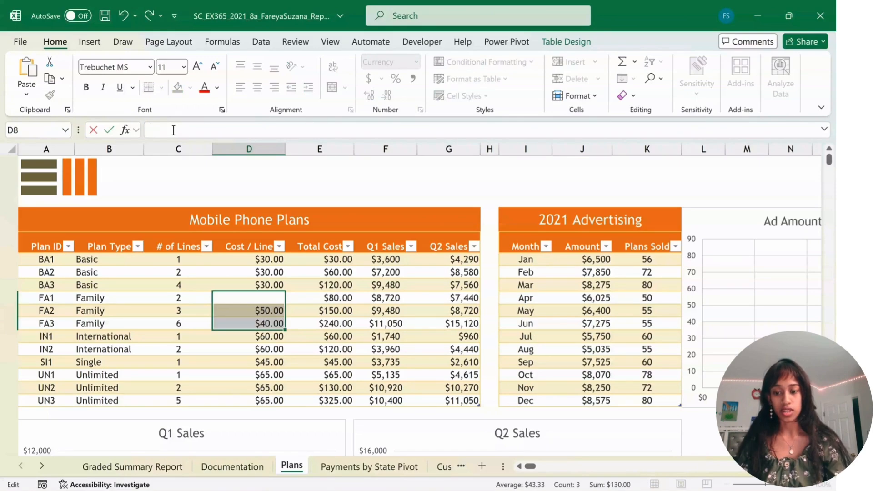
type("40")
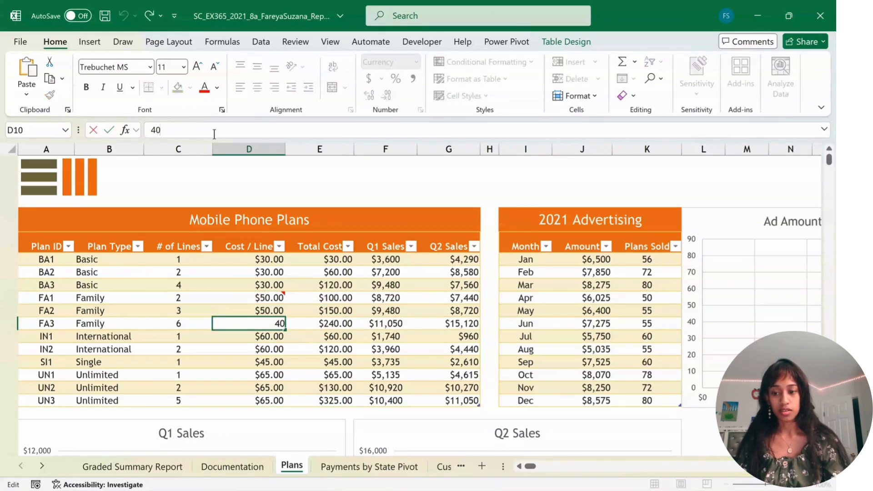
type("50")
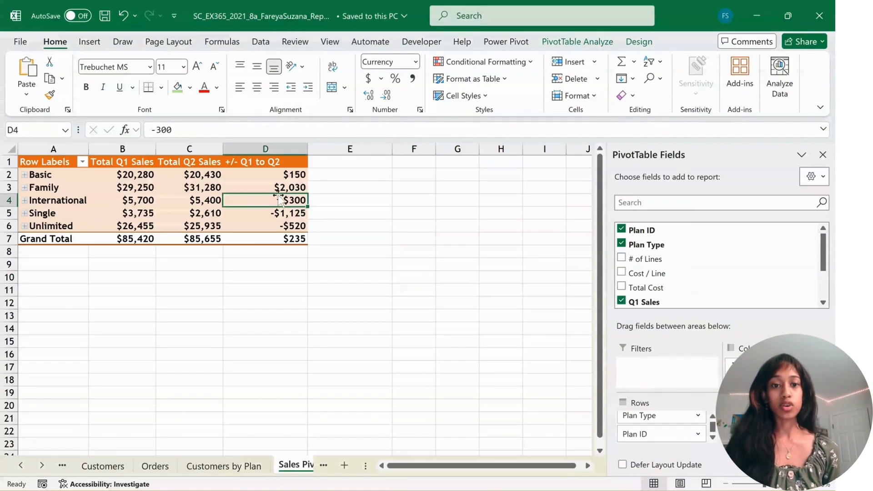
Refresh the Sales PivotTable from PivotTable Analyze so the Q1-to-Q2 differences update.
left_click(578, 41)
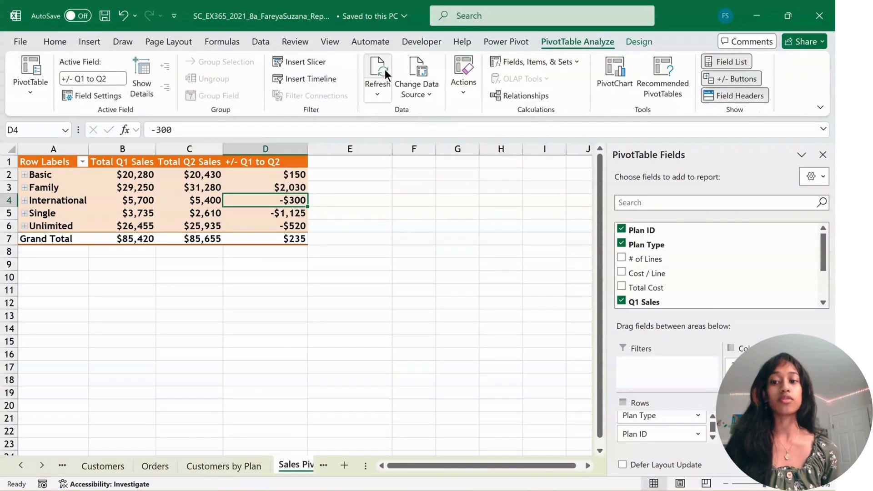
left_click(369, 466)
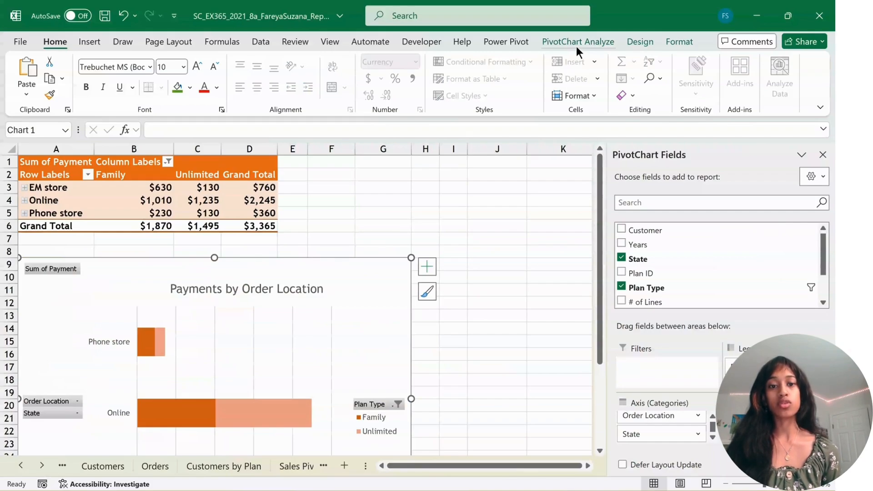
Change the Payments by Order Location PivotChart to a Stacked Column chart.
left_click(639, 40)
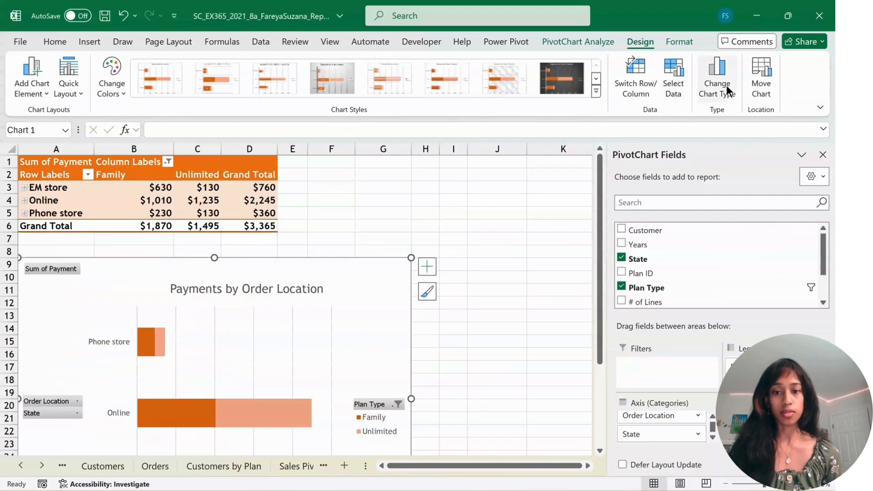
left_click(717, 75)
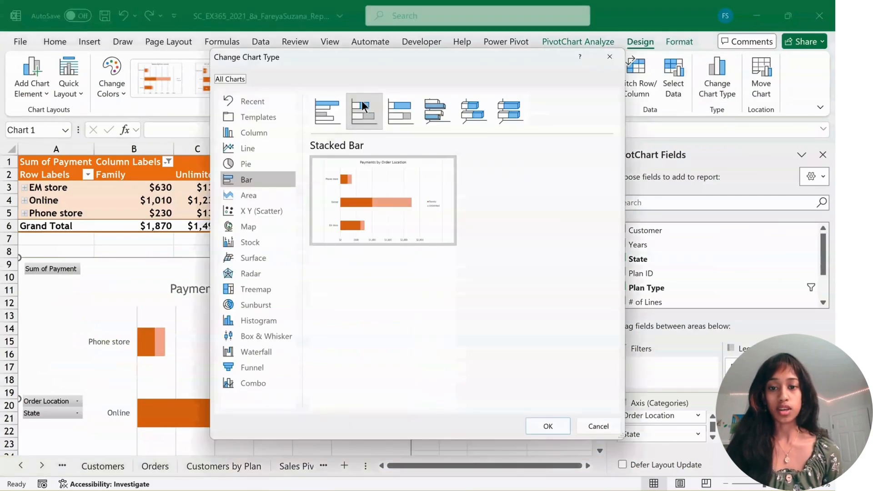
mouse_move(327, 110)
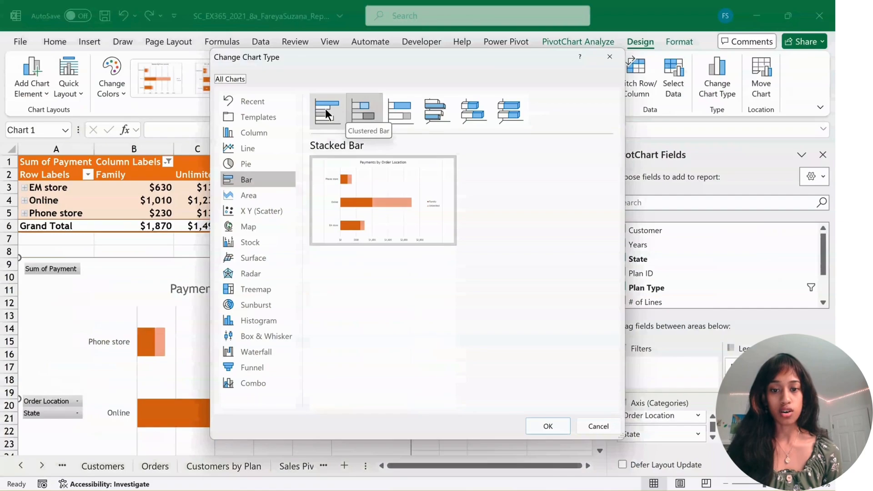
left_click(253, 132)
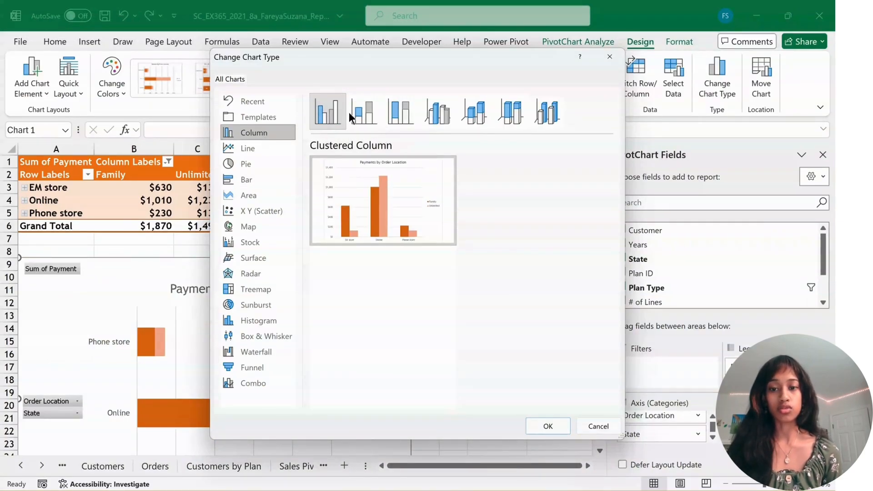
left_click(363, 111)
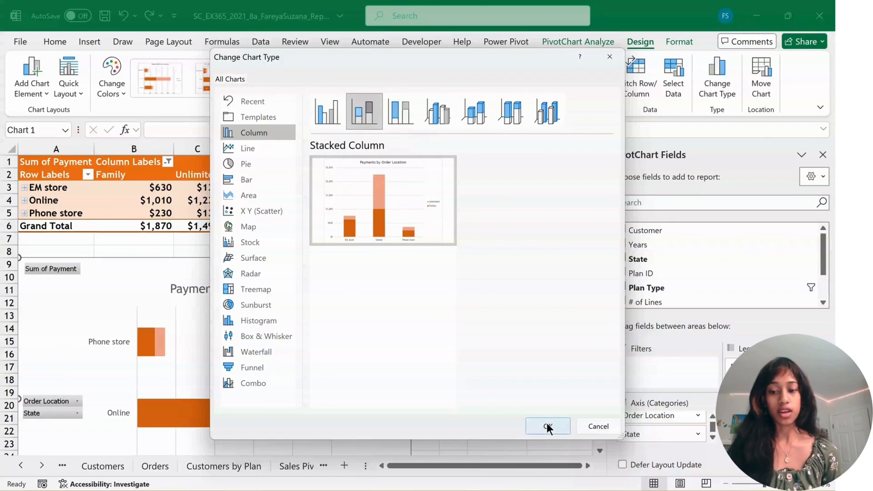
left_click(548, 426)
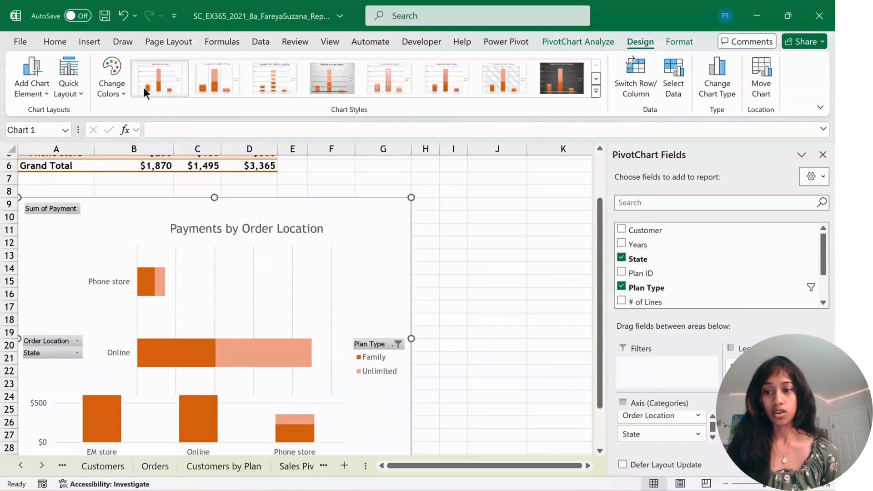
left_click(111, 75)
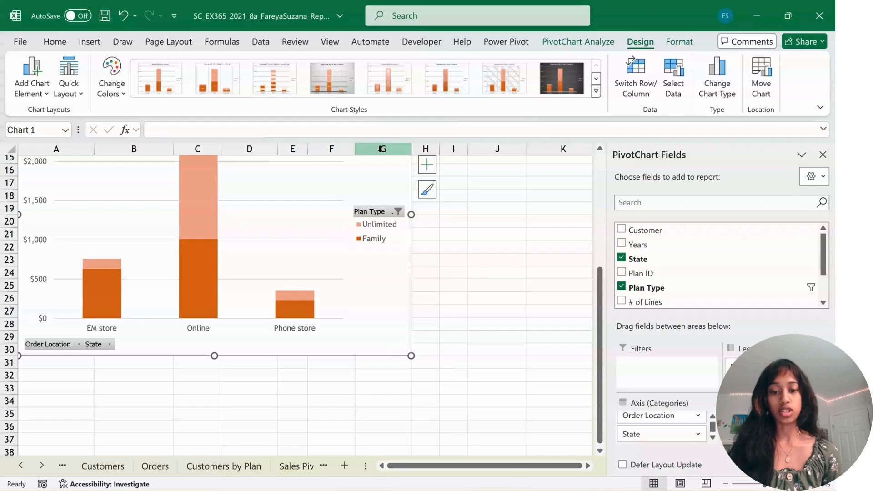
left_click(295, 75)
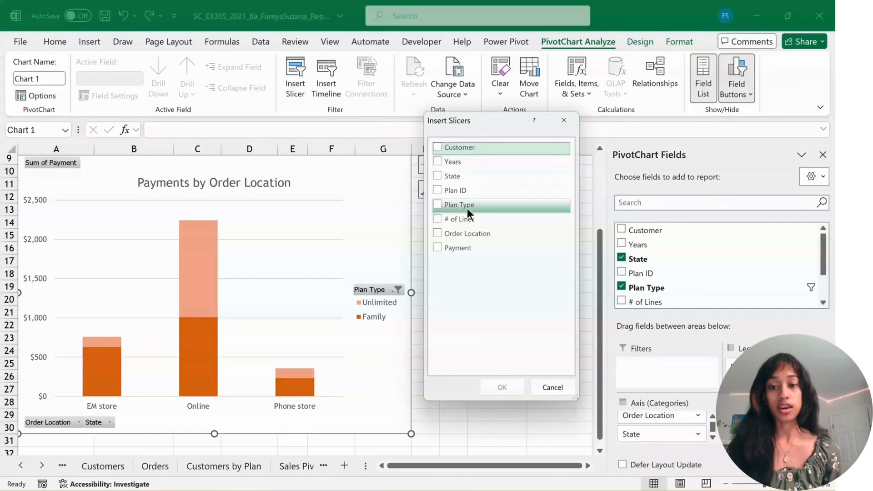
Insert a Plan Type slicer beside the PivotChart and move to the graded report.
left_click(438, 205)
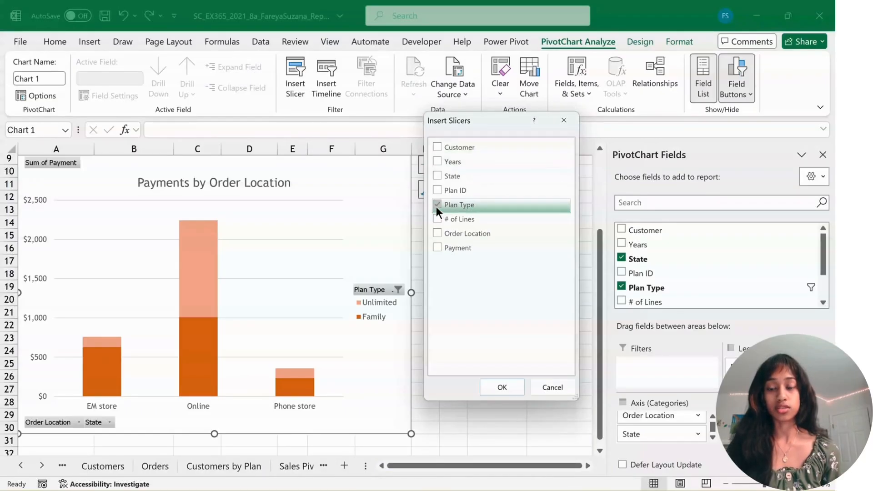
left_click(500, 388)
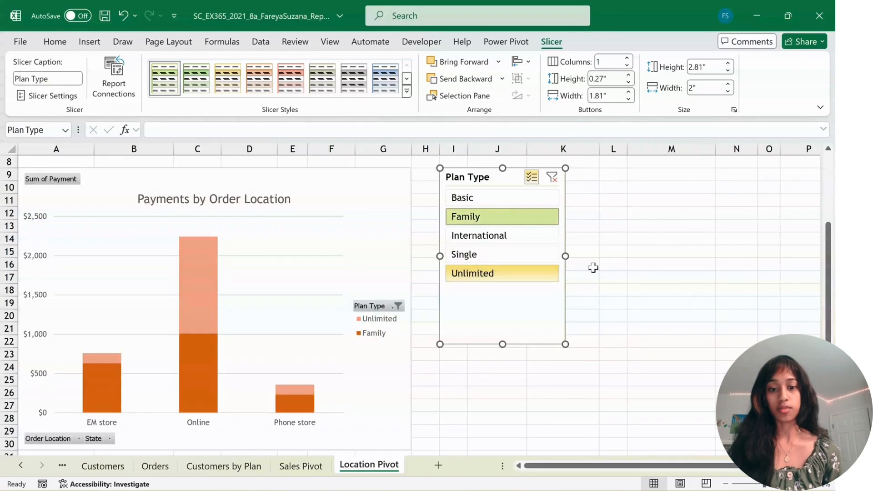
left_click(128, 466)
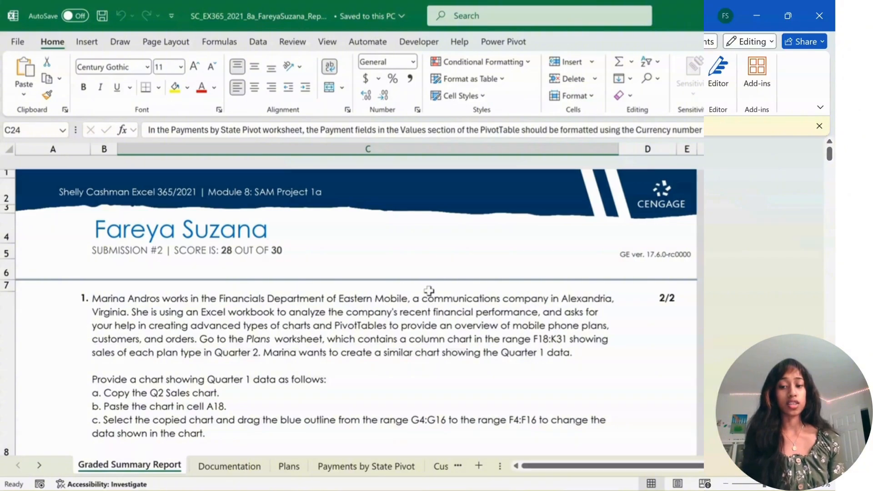
Scroll the graded report to the failed number-format check and go to Payments by State Pivot.
scroll("down", 3)
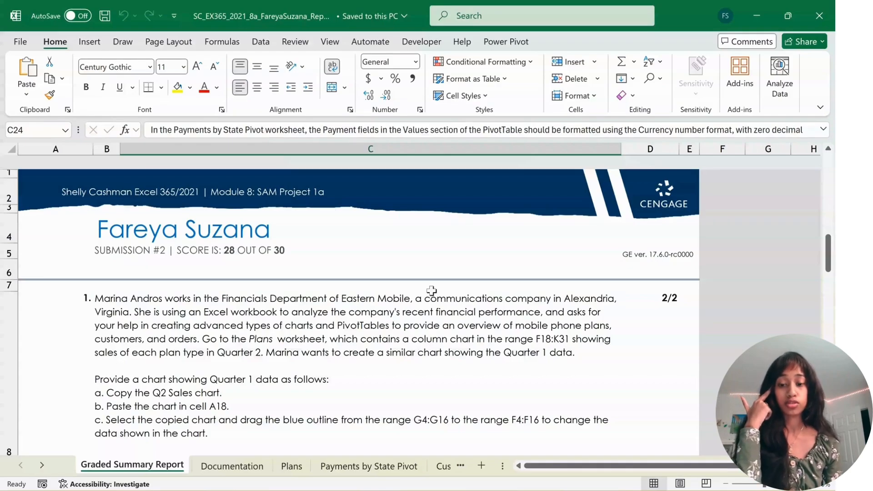
scroll("down", 3)
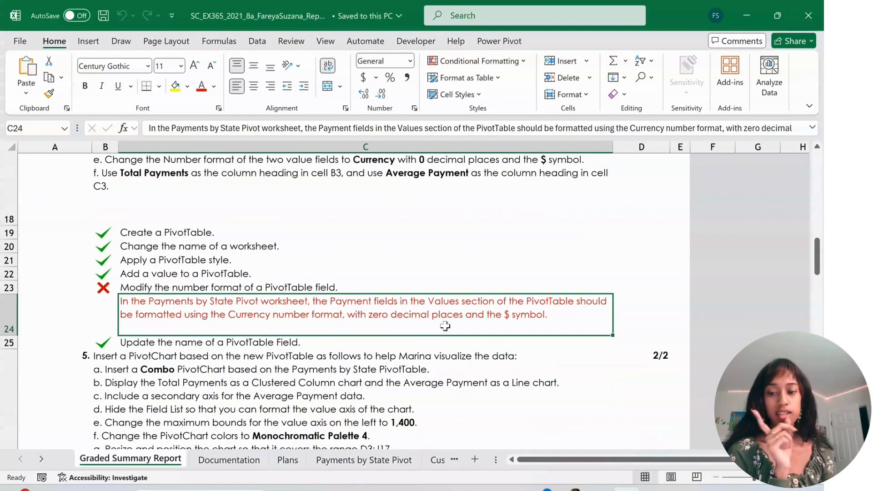
mouse_move(298, 444)
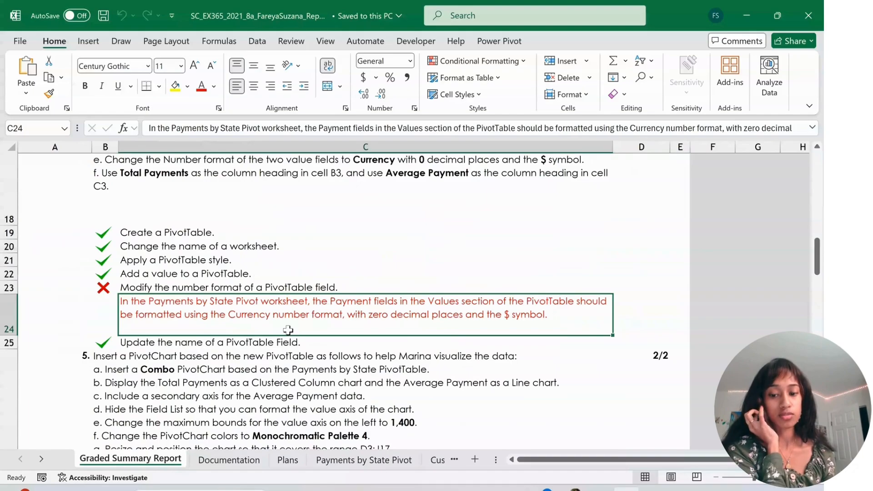
mouse_move(282, 416)
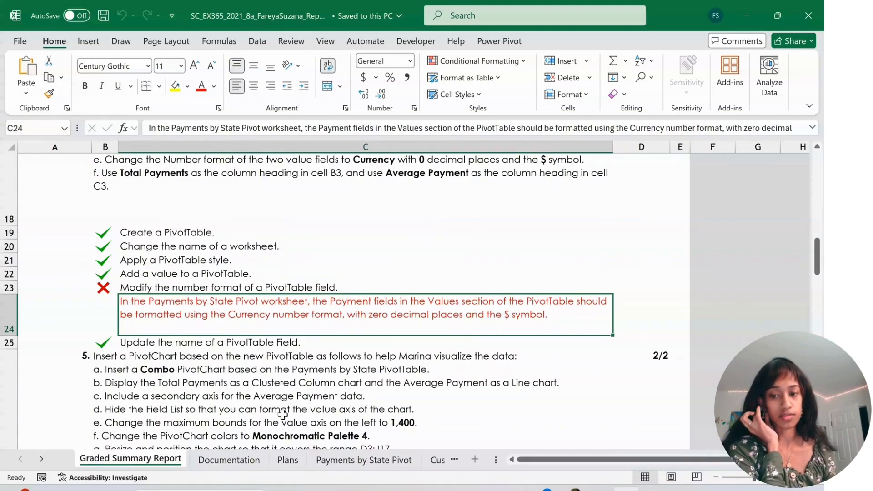
left_click(363, 460)
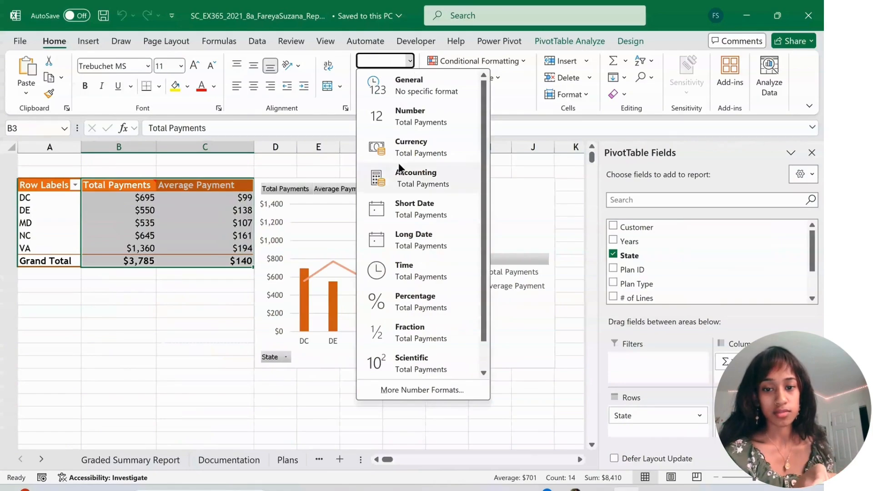
Apply Currency format to the Total Payments and Average Payment columns B3:C8.
left_click(411, 141)
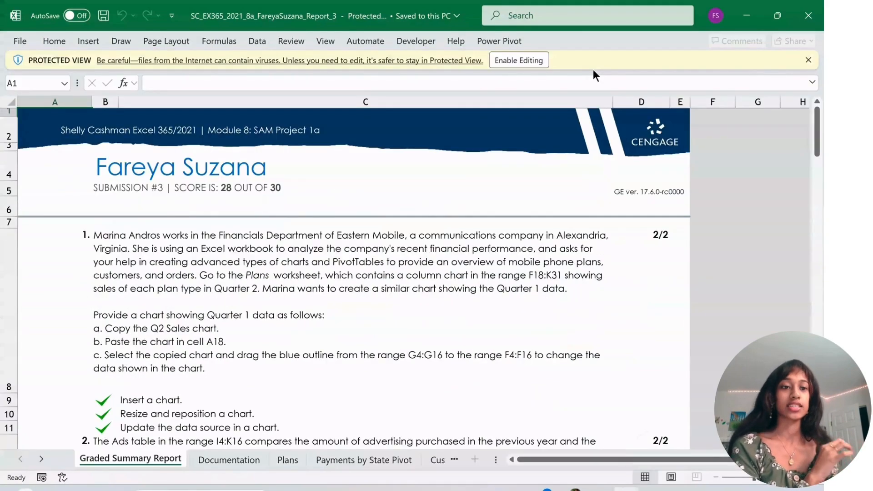
Return from the submission #3 report to the earlier 28-of-30 graded report window.
left_click(517, 60)
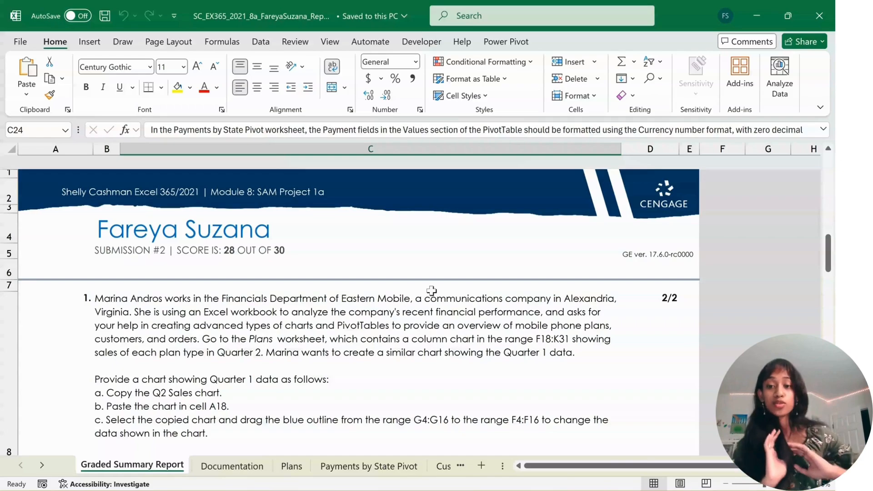